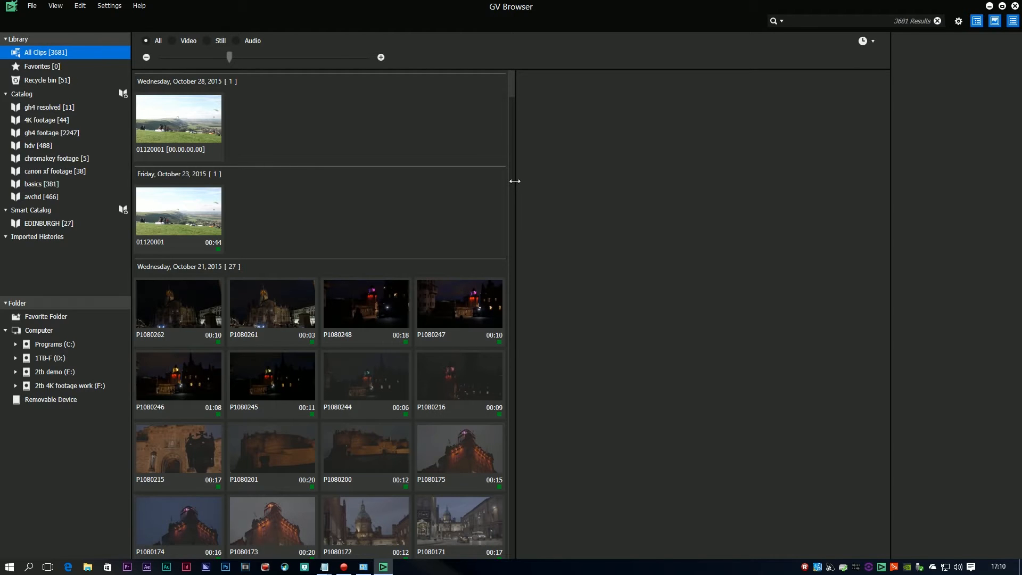
- View the gh4 footage catalog, check the context actions for P1080262 and P1080261, and preview P1080262
left_click(51, 132)
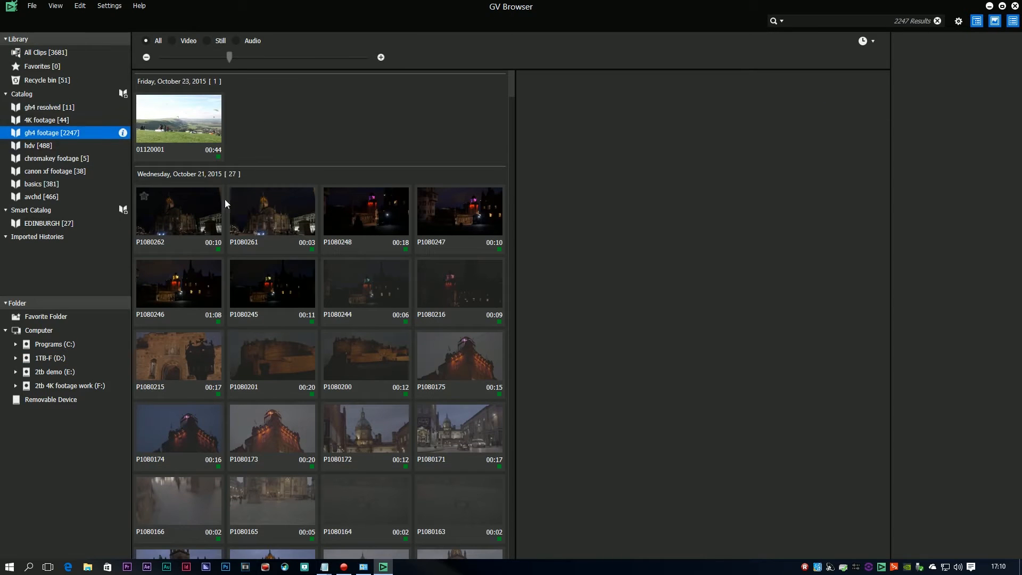
right_click(179, 211)
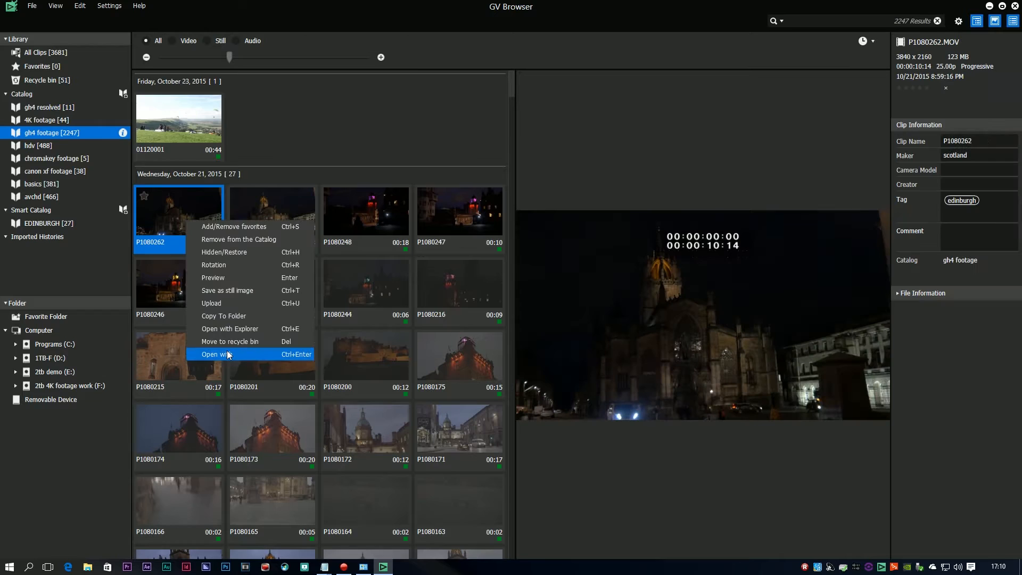
mouse_move(240, 357)
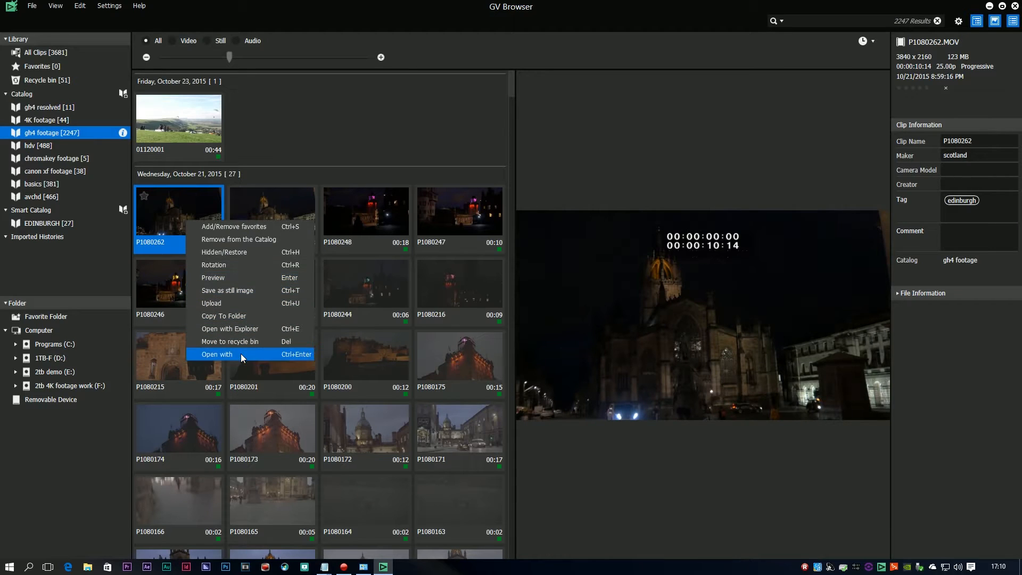
right_click(272, 215)
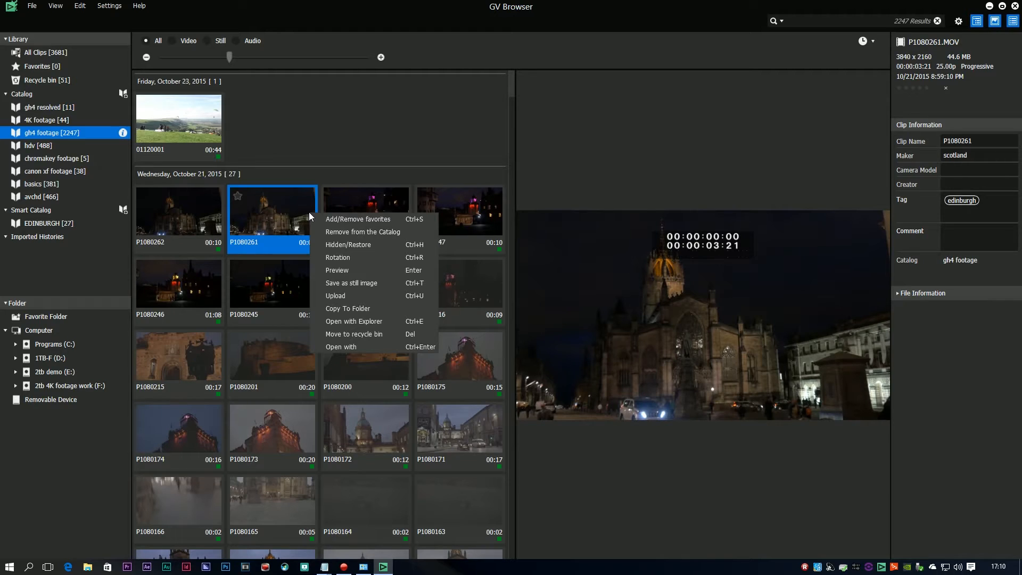
left_click(179, 209)
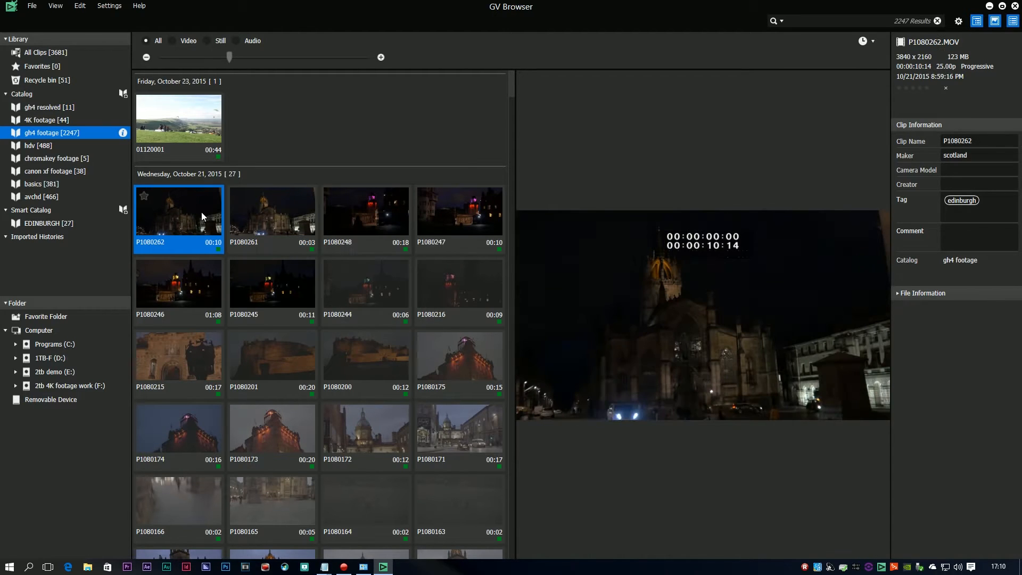
left_click(53, 372)
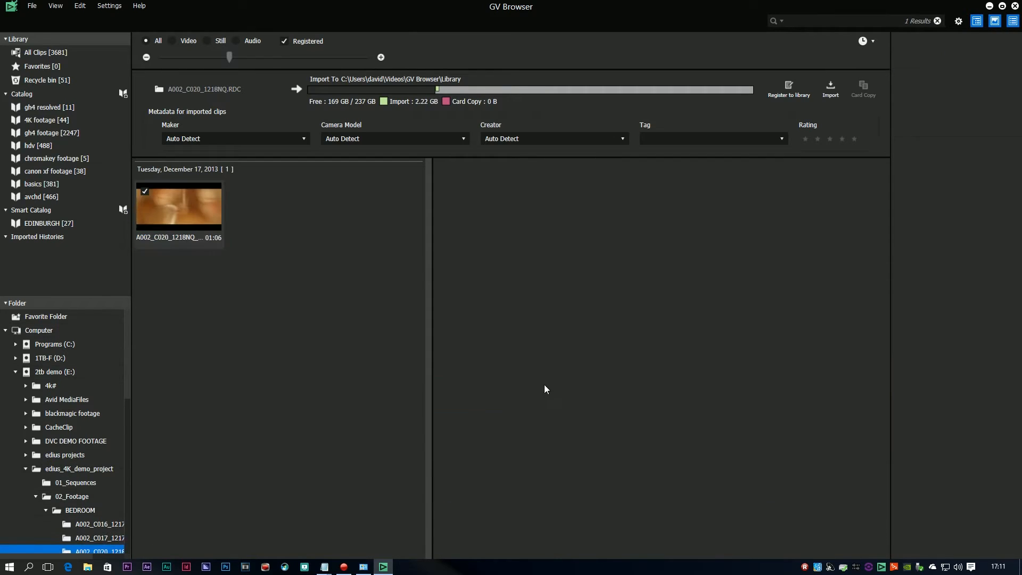
- Browse the Folder tree to the BEDROOM footage folder of the E: drive demo project
scroll("down", 3)
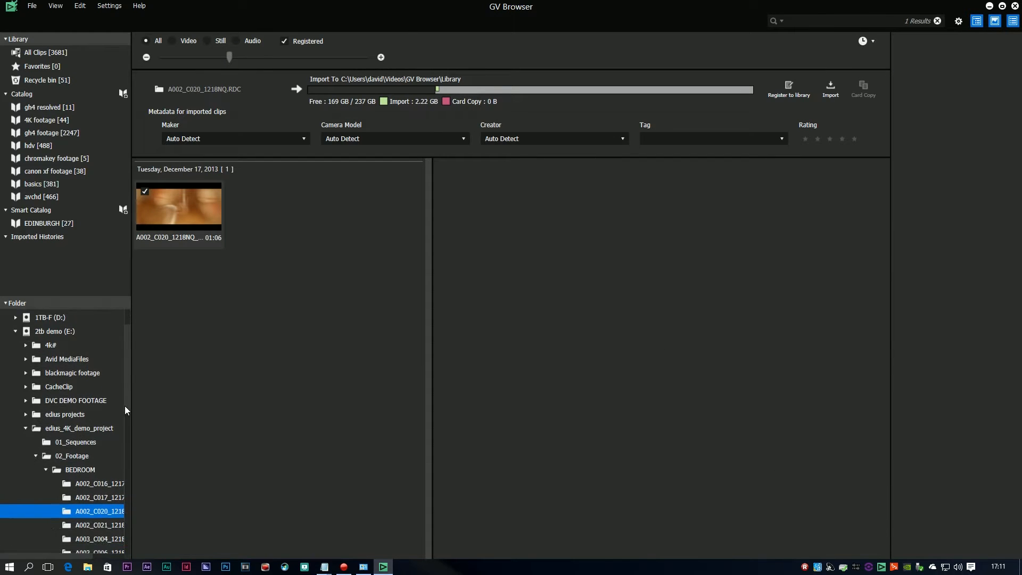
left_click(38, 106)
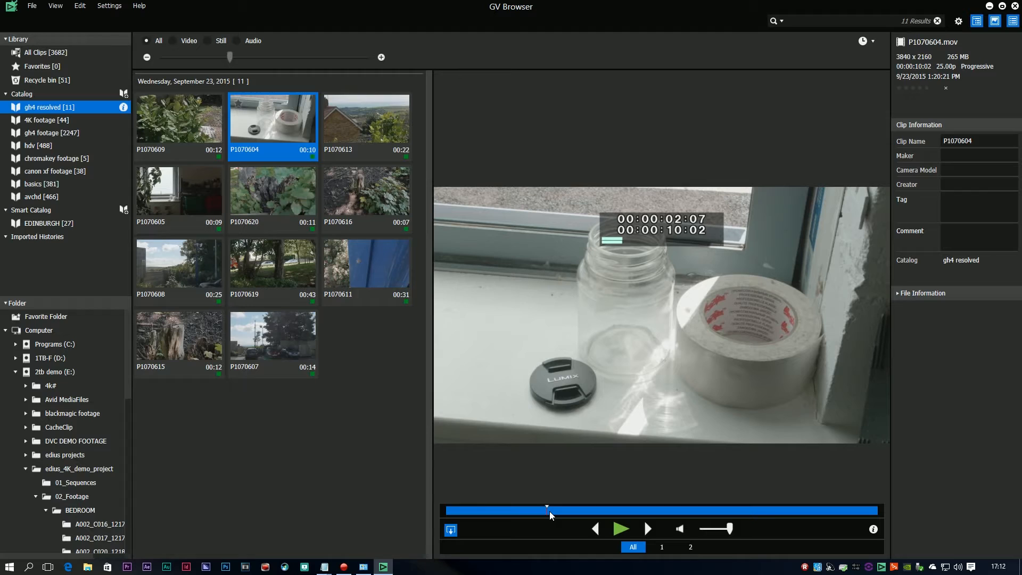
- Scrub the P1070604 preview to about 00:02 in the gh4 resolved catalog
left_click(621, 528)
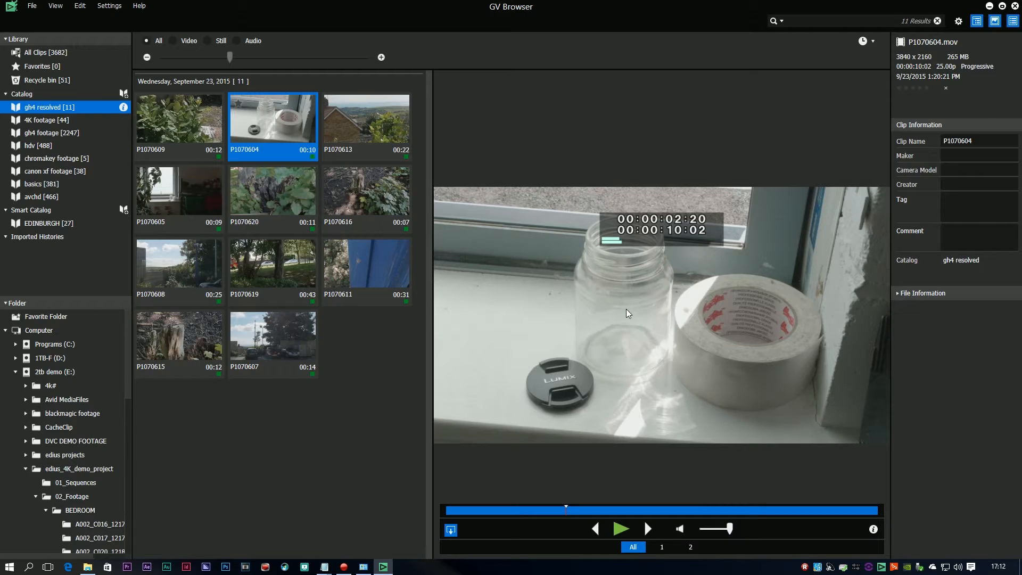
mouse_move(551, 269)
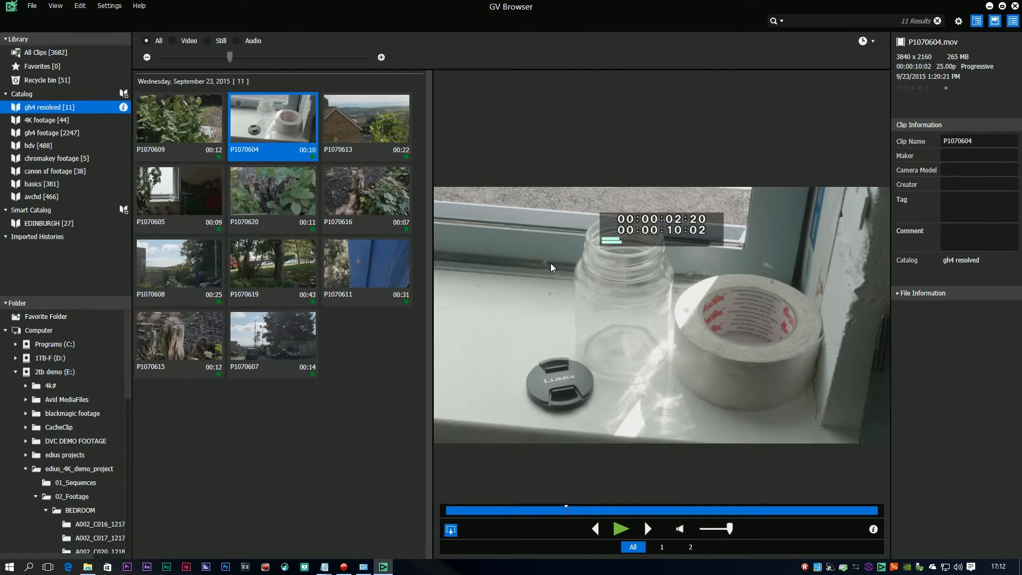
left_click(109, 6)
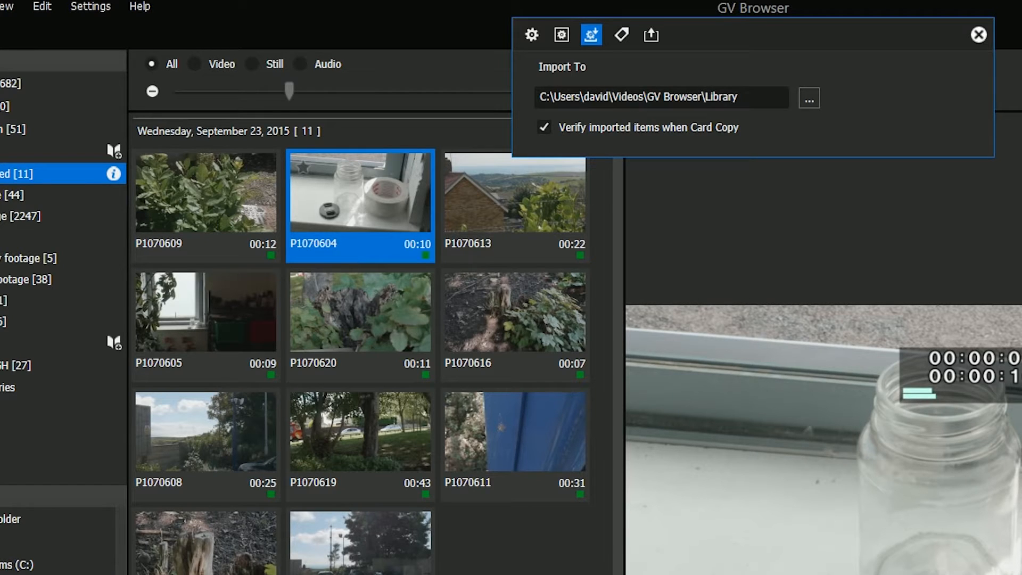
- Browse the library import location in File Explorer down to the dated Snapshot subfolder
left_click(809, 97)
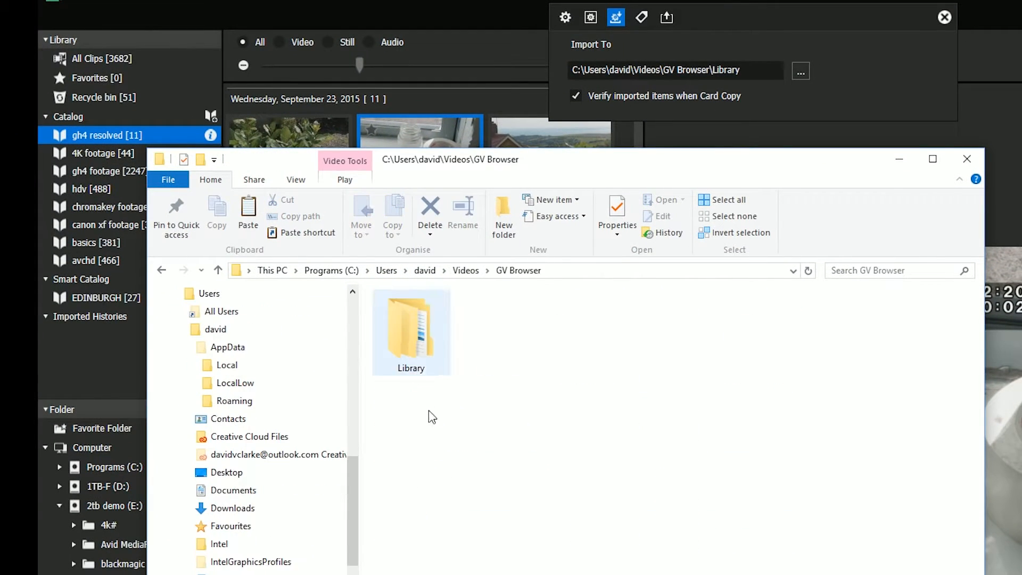
double_click(411, 331)
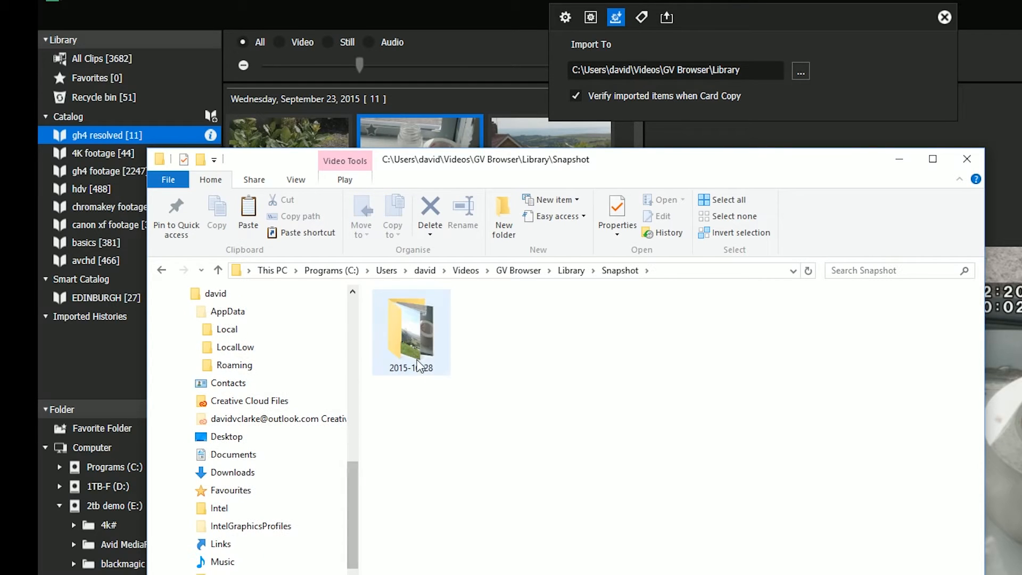
double_click(410, 331)
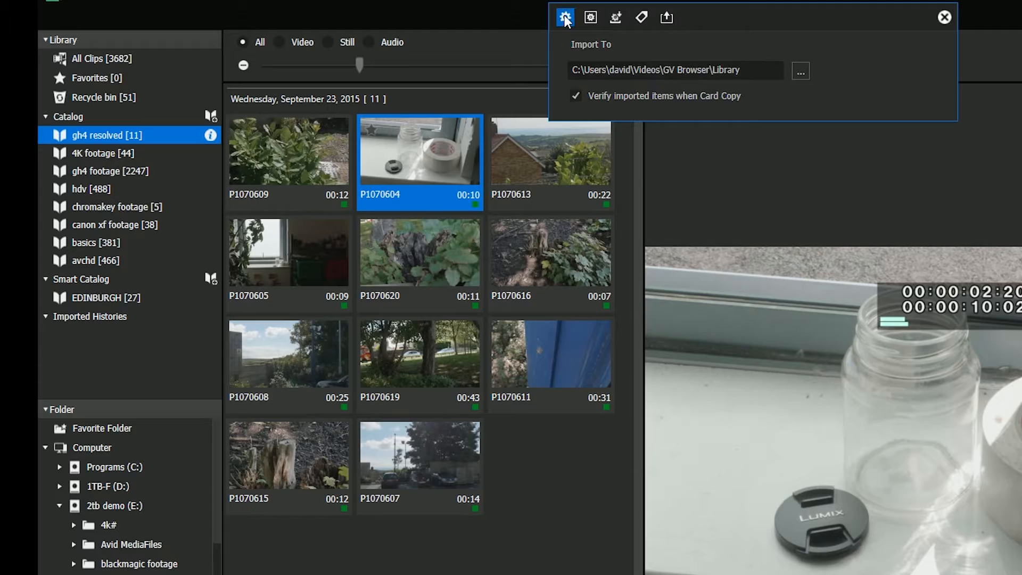
- Set snapshots to JPEG quality 86, Upper Field capture and Motion Only filtering in General settings
left_click(590, 17)
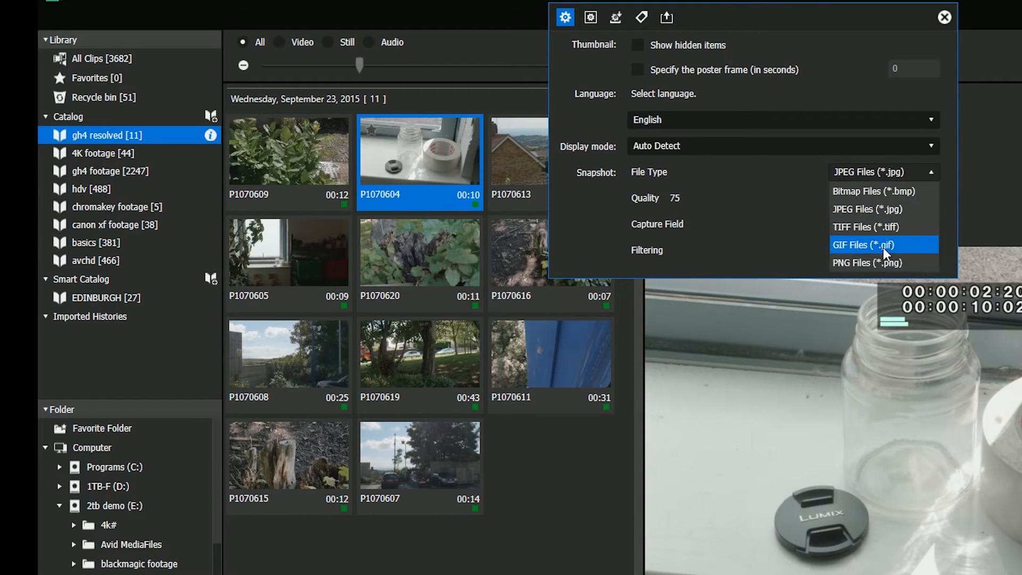
left_click(877, 207)
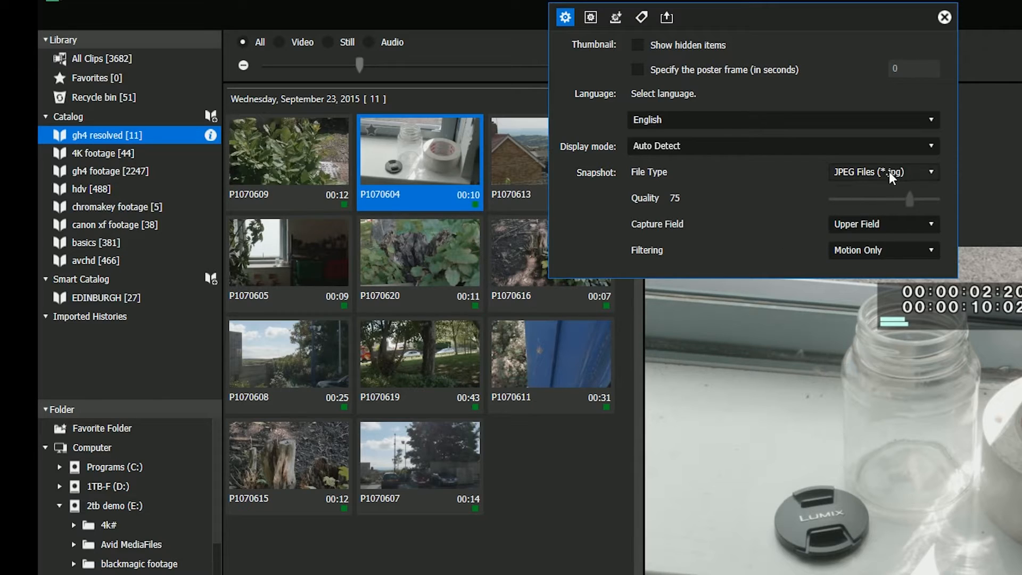
left_click_drag(908, 199, 922, 199)
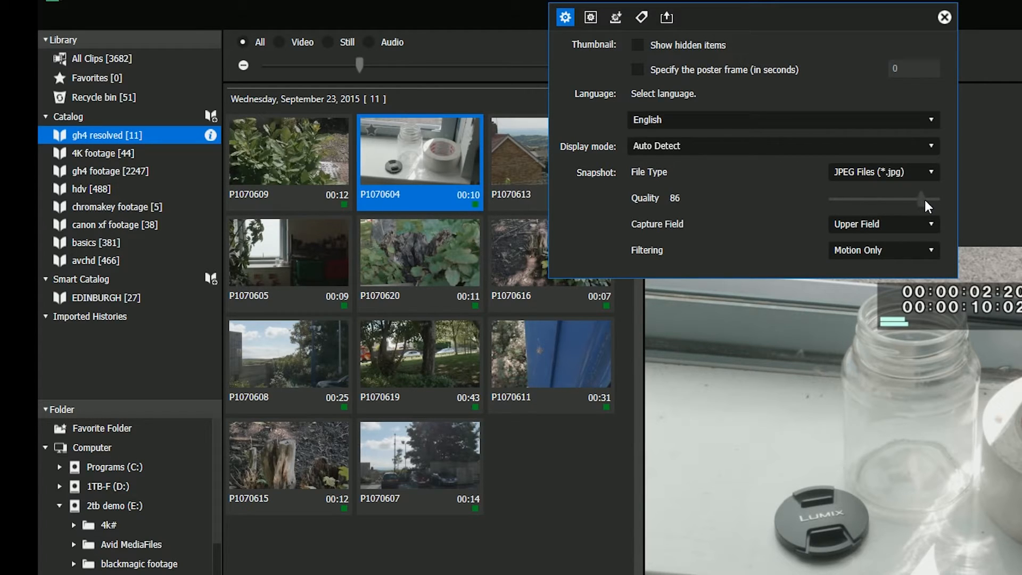
mouse_move(776, 240)
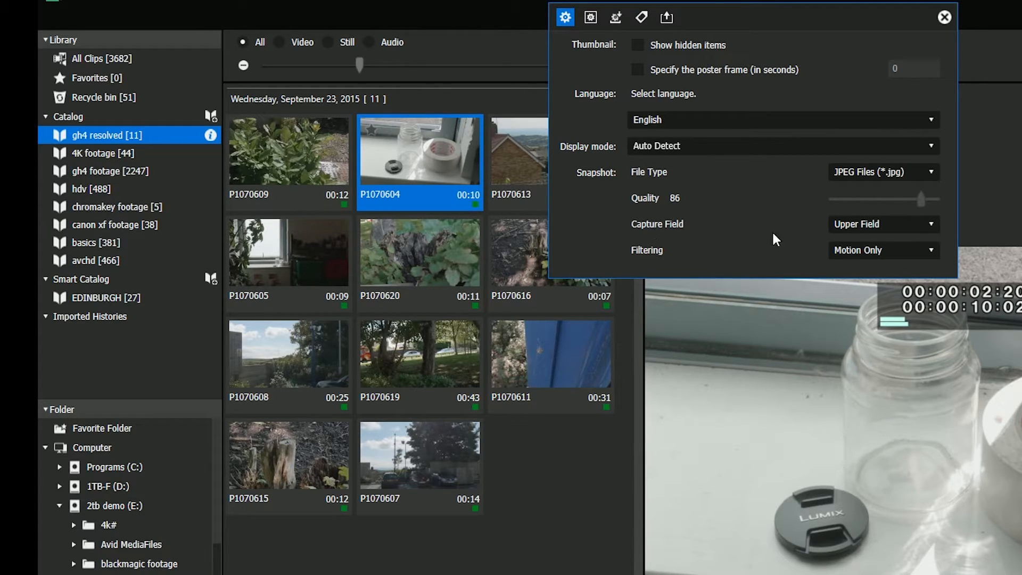
left_click(884, 223)
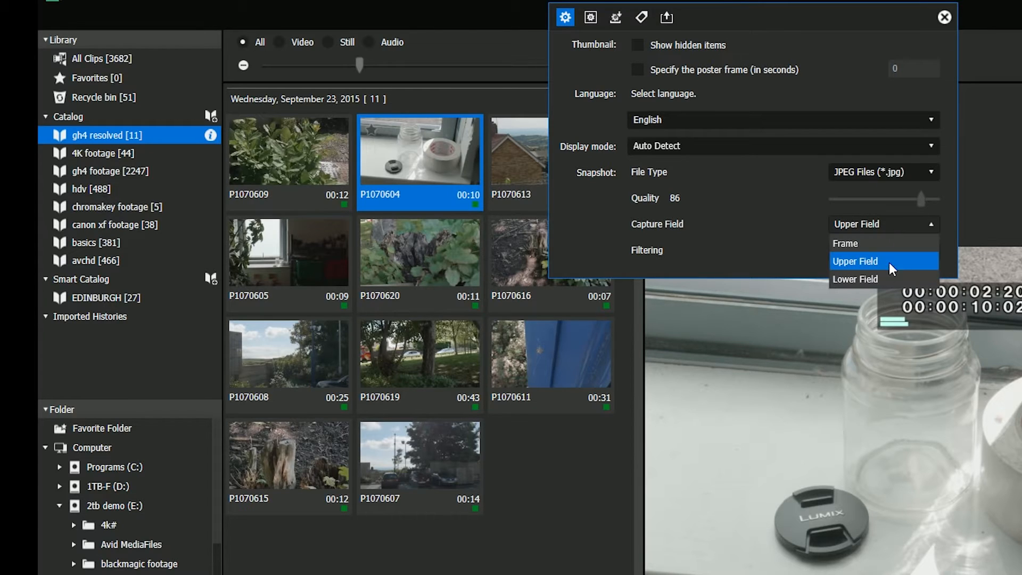
left_click(884, 250)
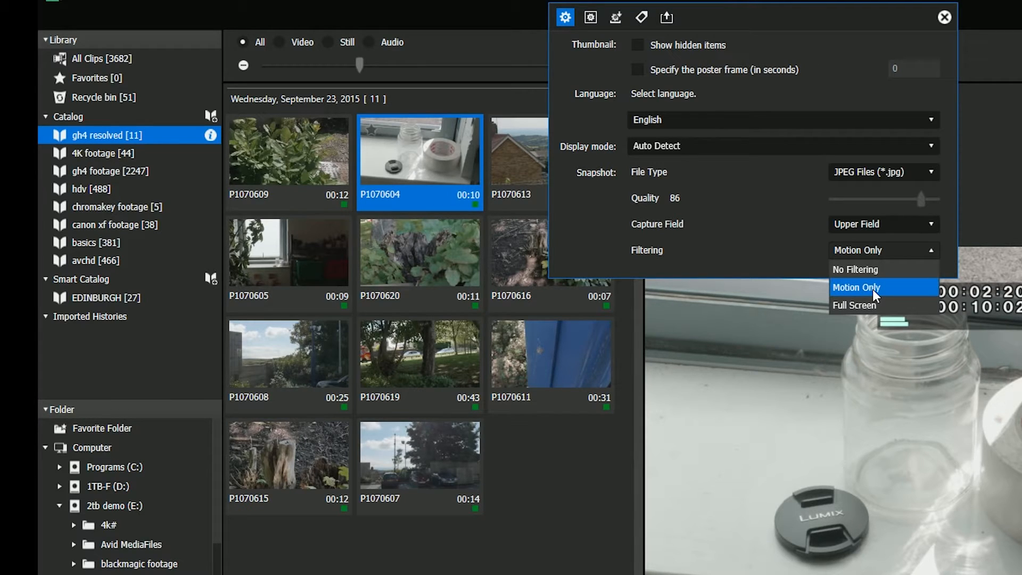
left_click(877, 288)
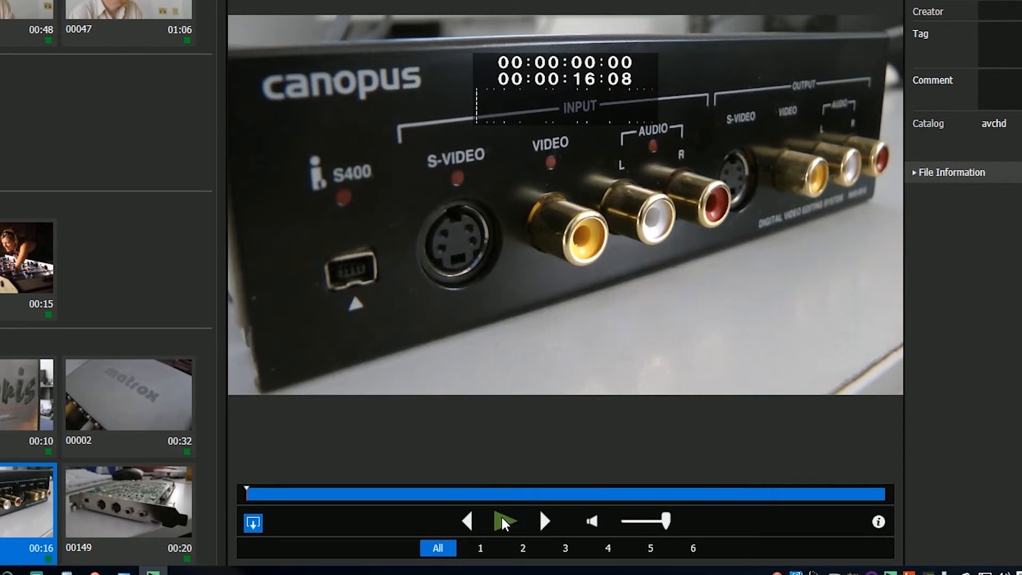
- Play clip 00000 from the avchd catalog in the preview
left_click(506, 522)
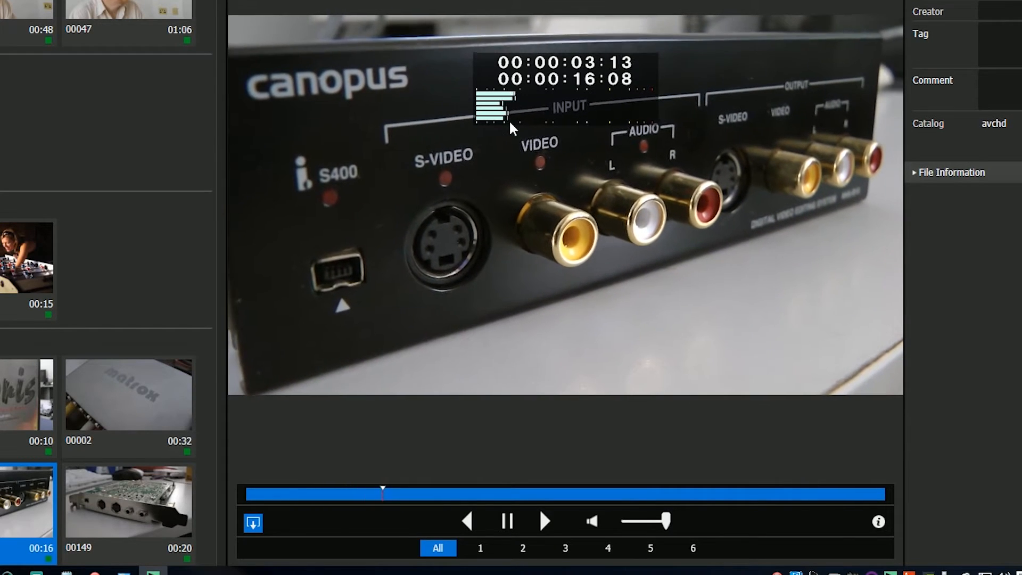
mouse_move(791, 165)
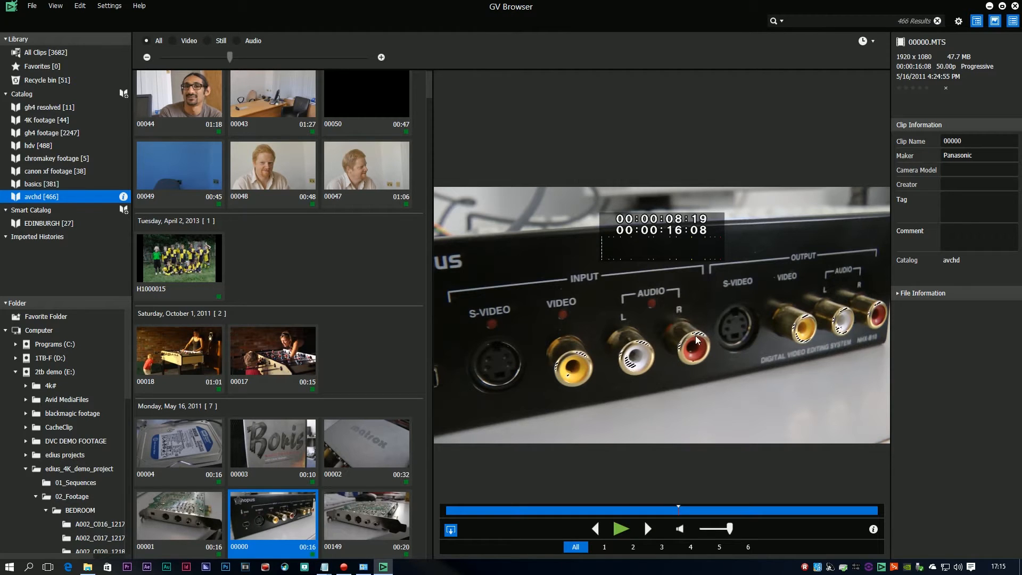
- List All Clips with DVC DEMO FOOTAGE expanded and go to Settings > General
left_click(38, 52)
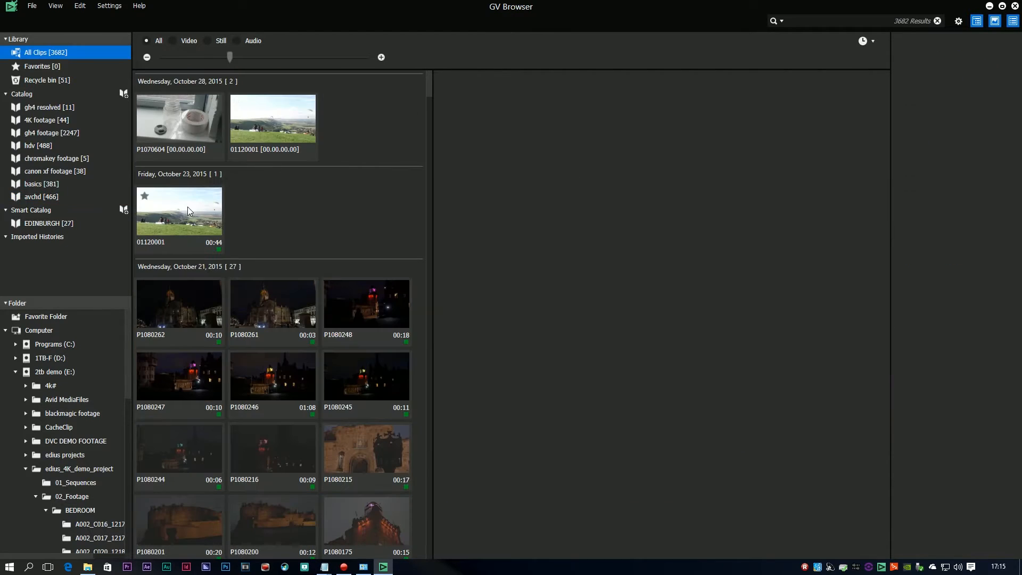
left_click(179, 211)
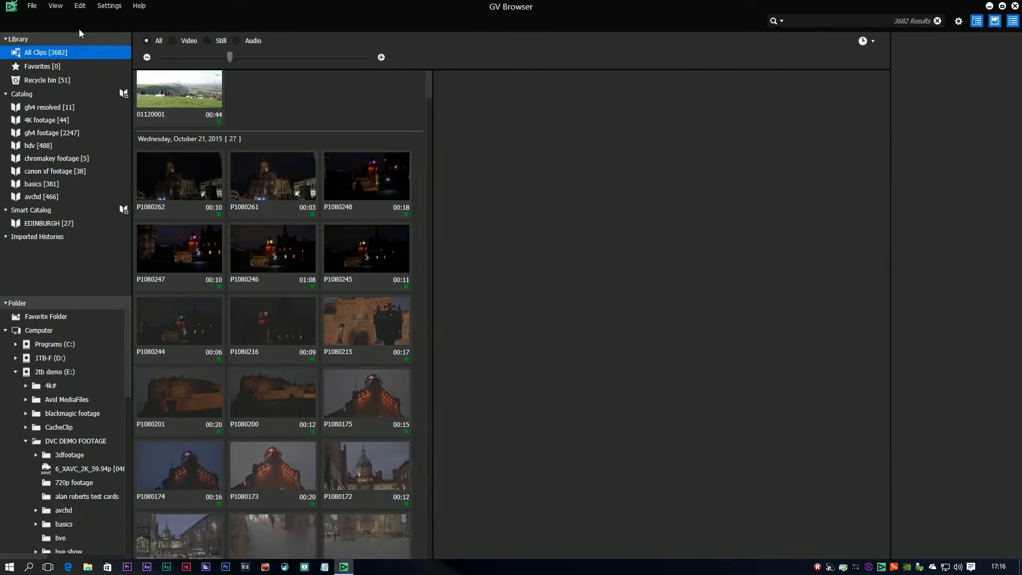
left_click(109, 6)
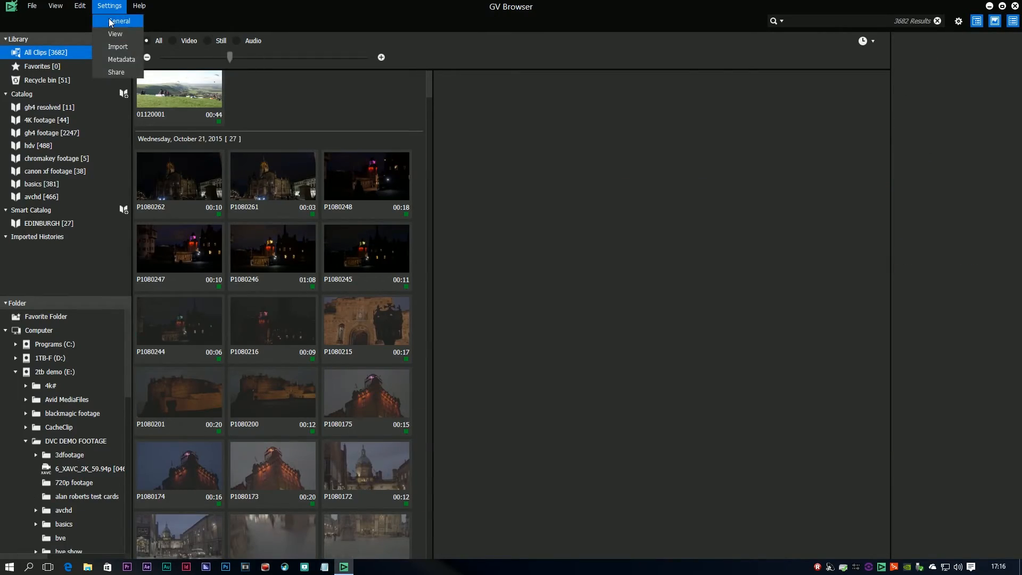
left_click(120, 21)
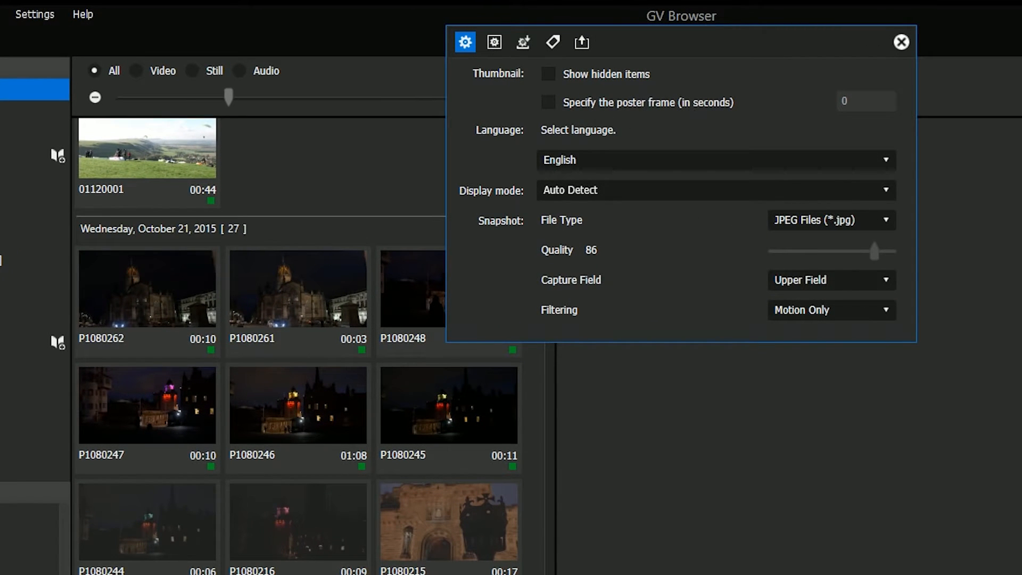
mouse_move(301, 426)
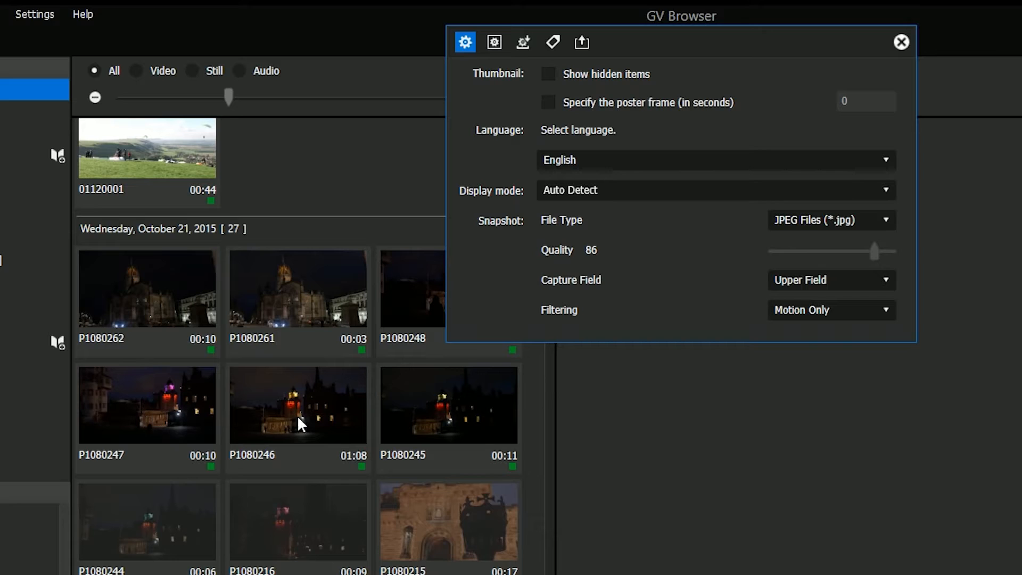
mouse_move(538, 459)
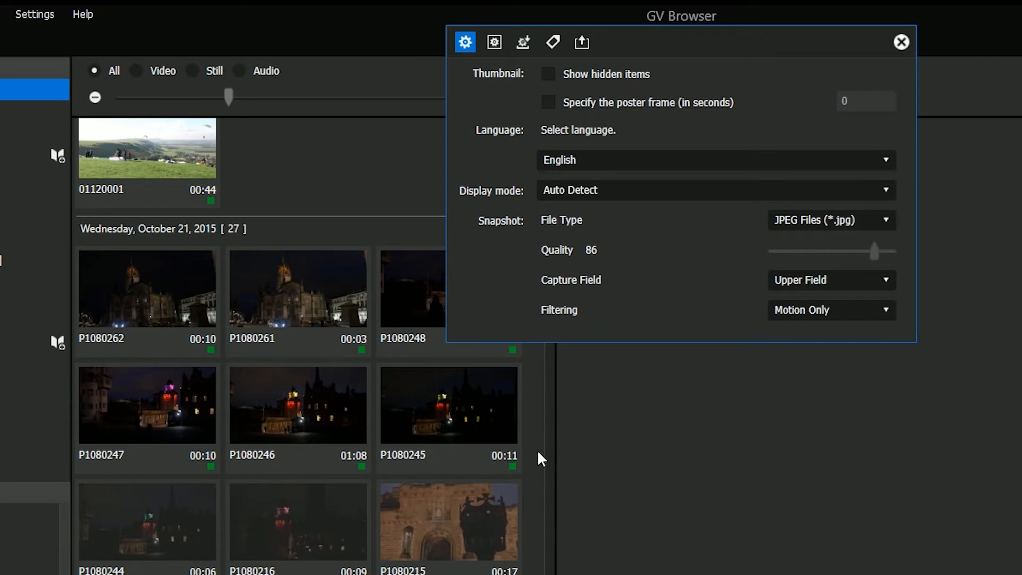
mouse_move(770, 405)
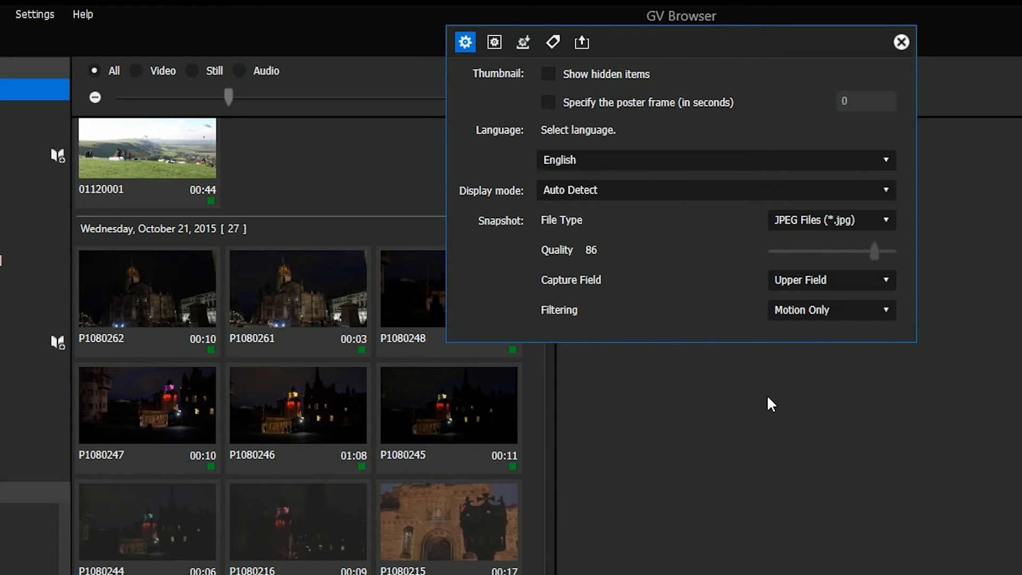
- Enable a specified thumbnail poster frame of 5000 seconds and close the settings
left_click(548, 104)
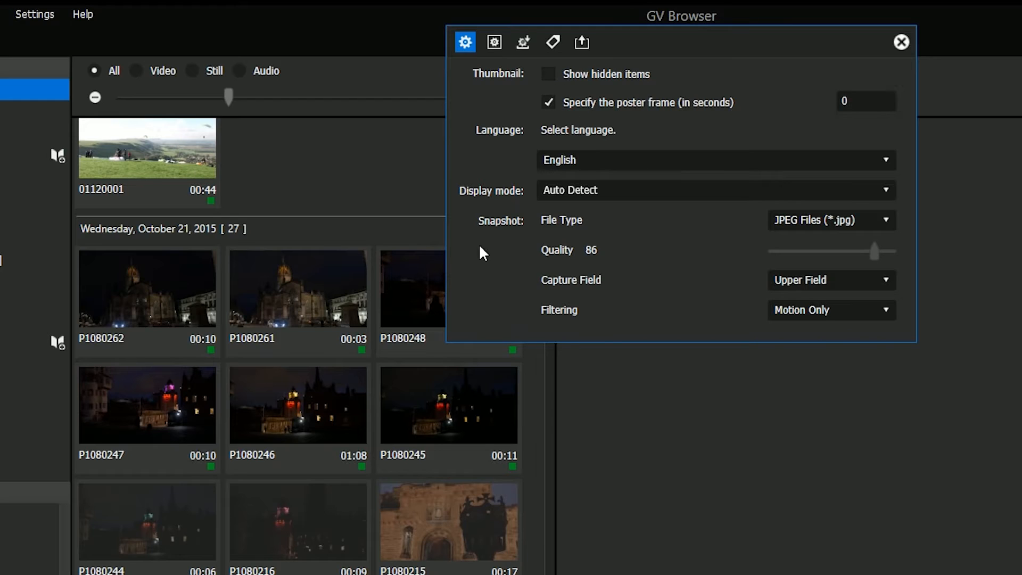
left_click(864, 100)
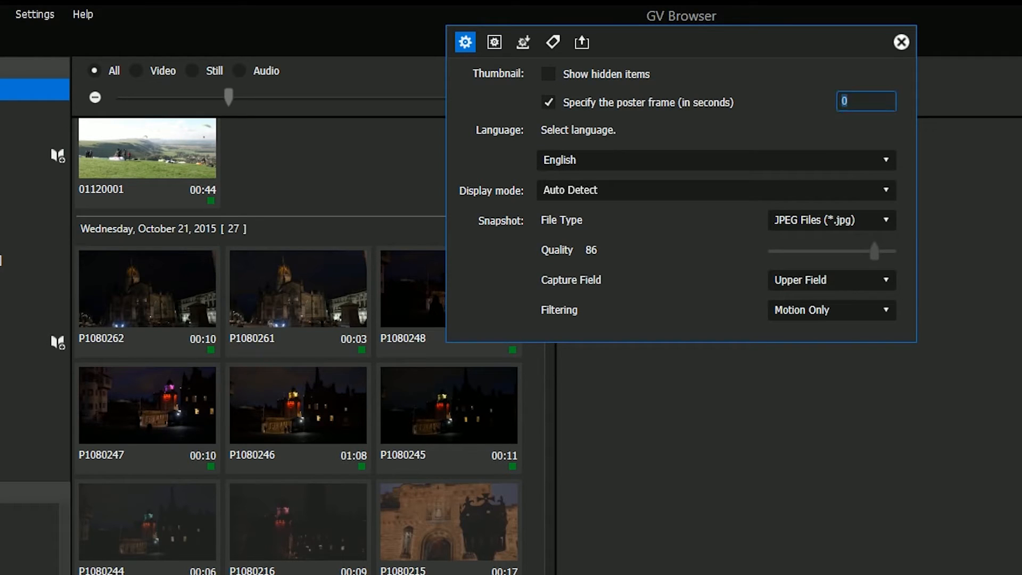
type("5")
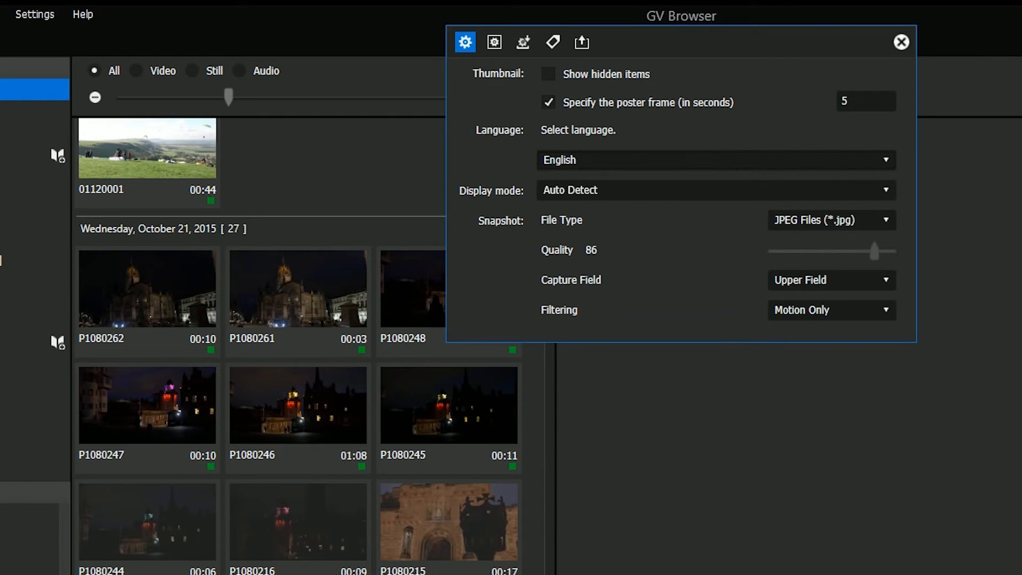
left_click(900, 41)
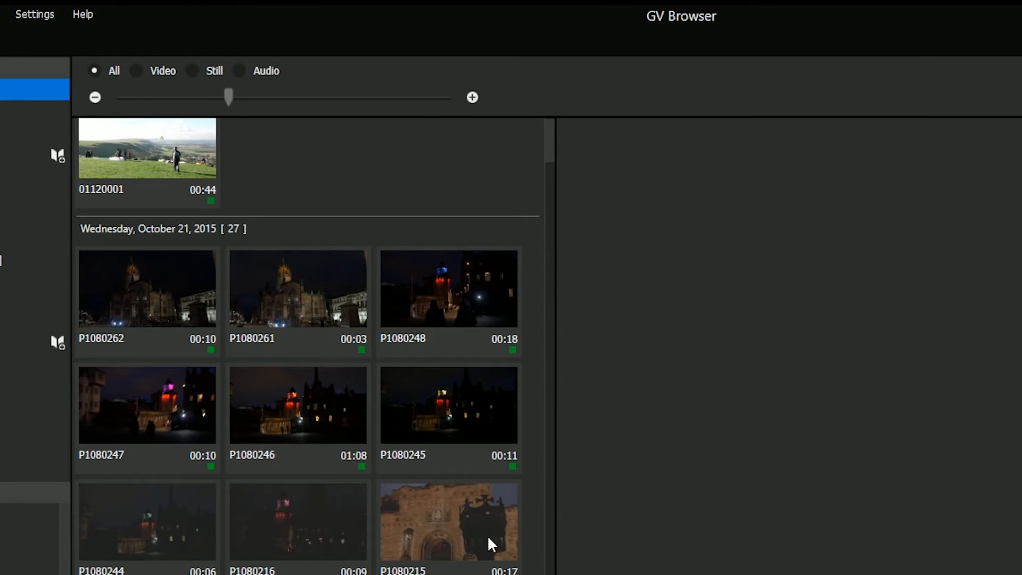
left_click(34, 14)
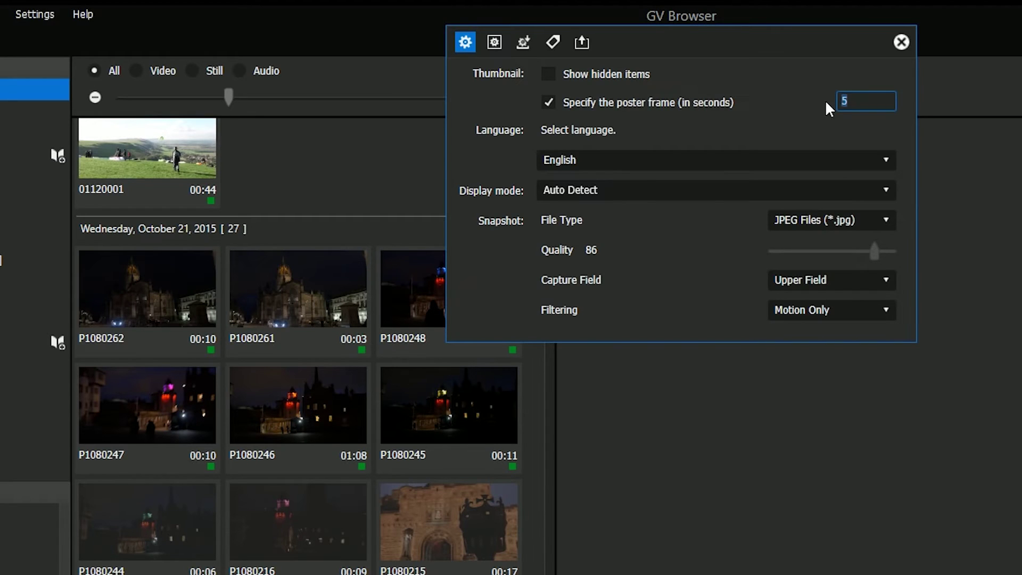
mouse_move(823, 160)
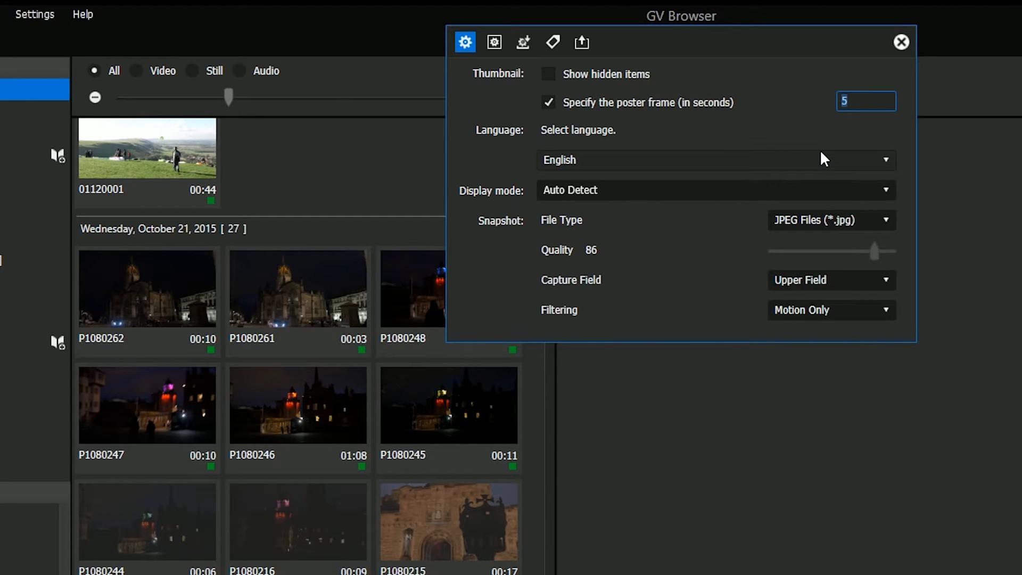
type("000")
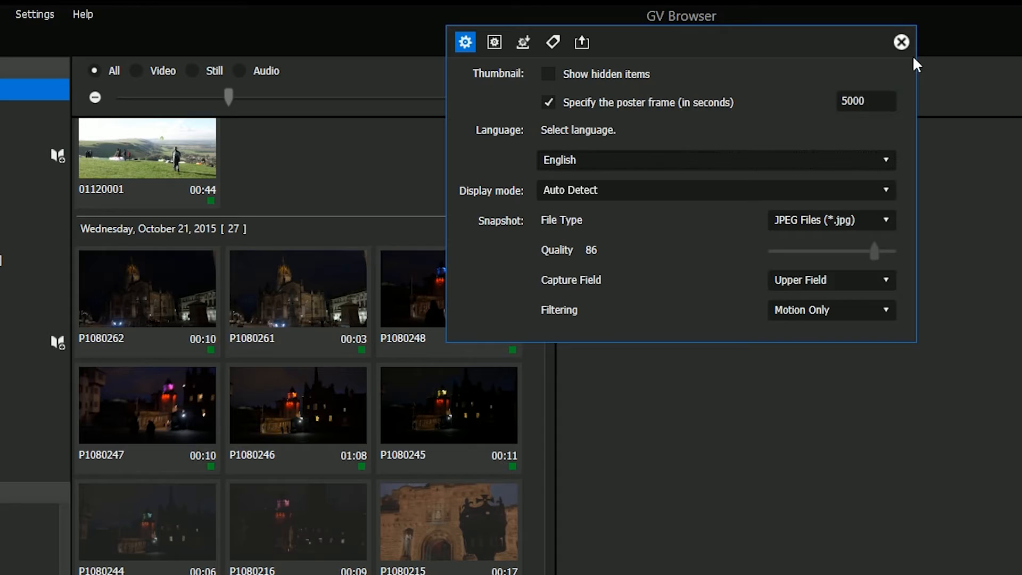
left_click(900, 42)
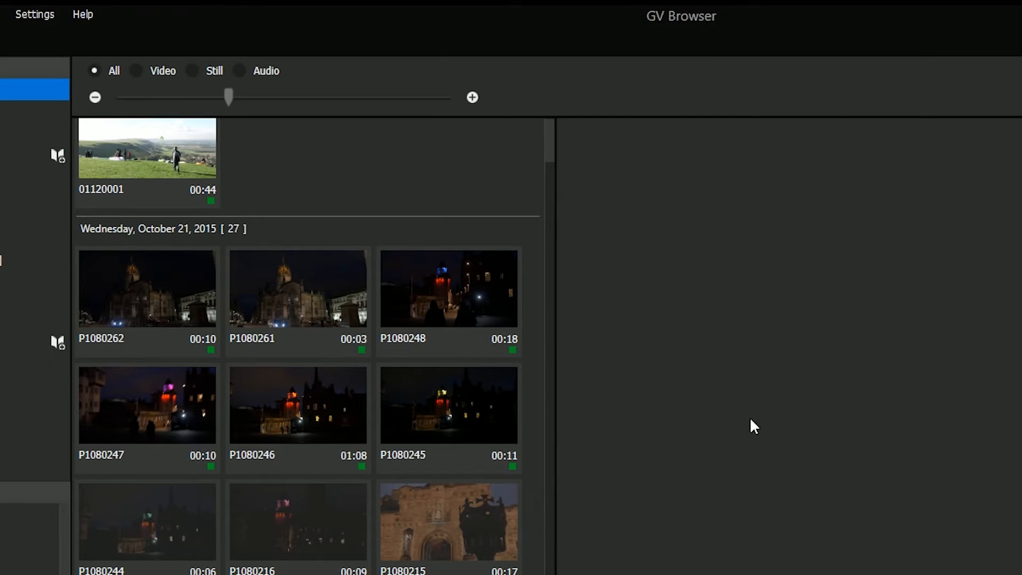
mouse_move(506, 564)
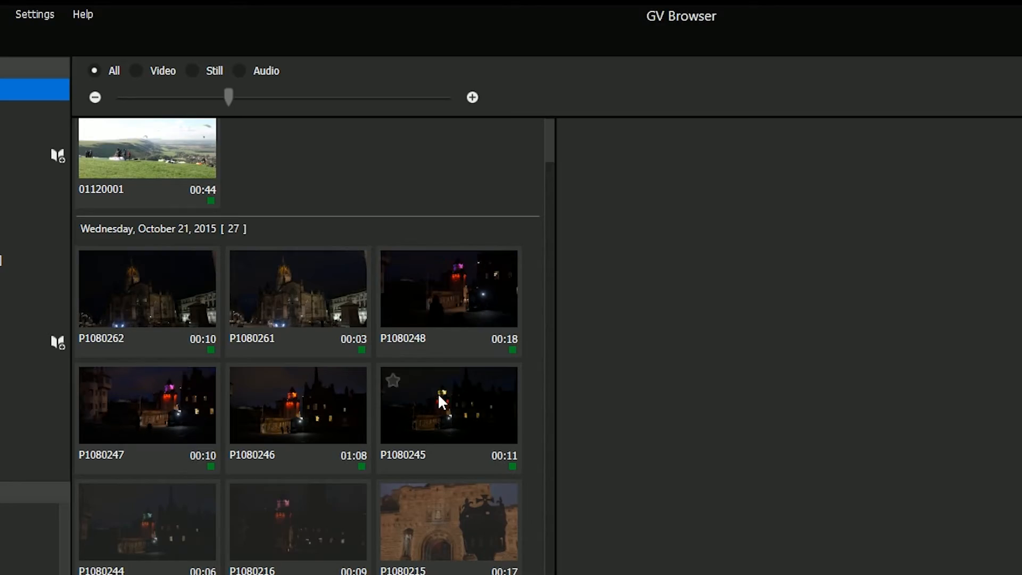
mouse_move(440, 402)
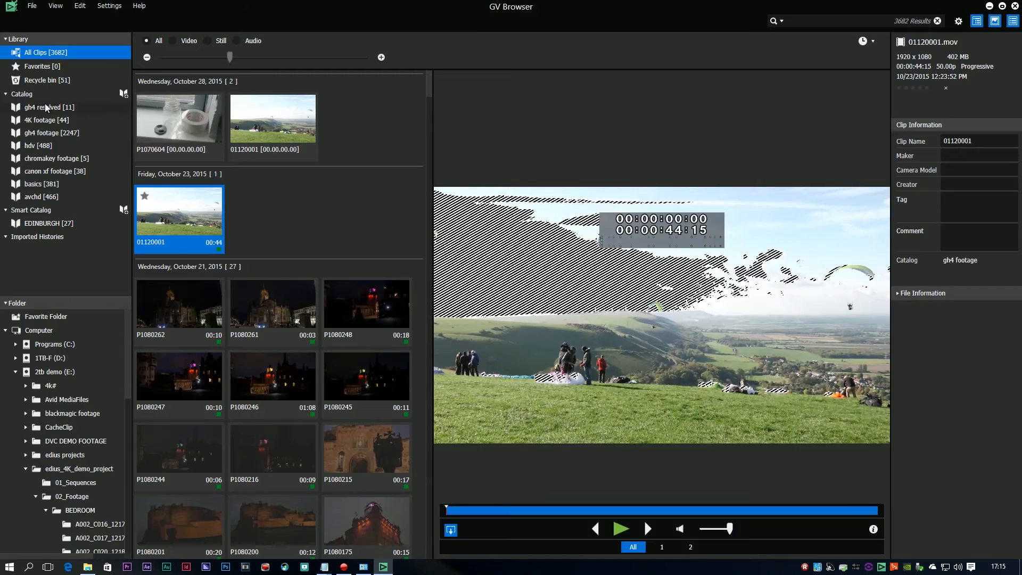
- Open the gh4 resolved catalog showing its 11 clips with the new poster-frame thumbnails
left_click(44, 107)
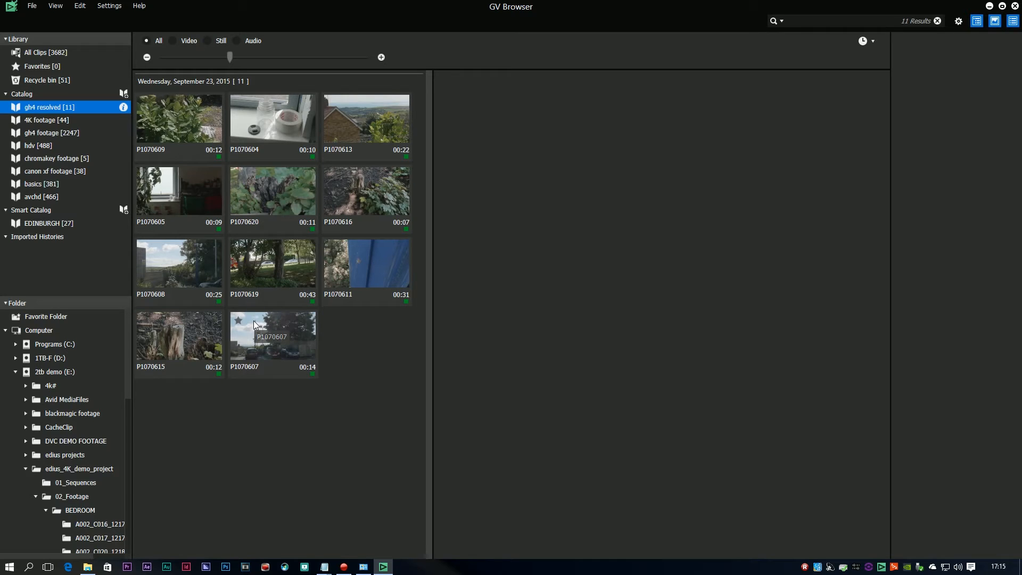
mouse_move(243, 288)
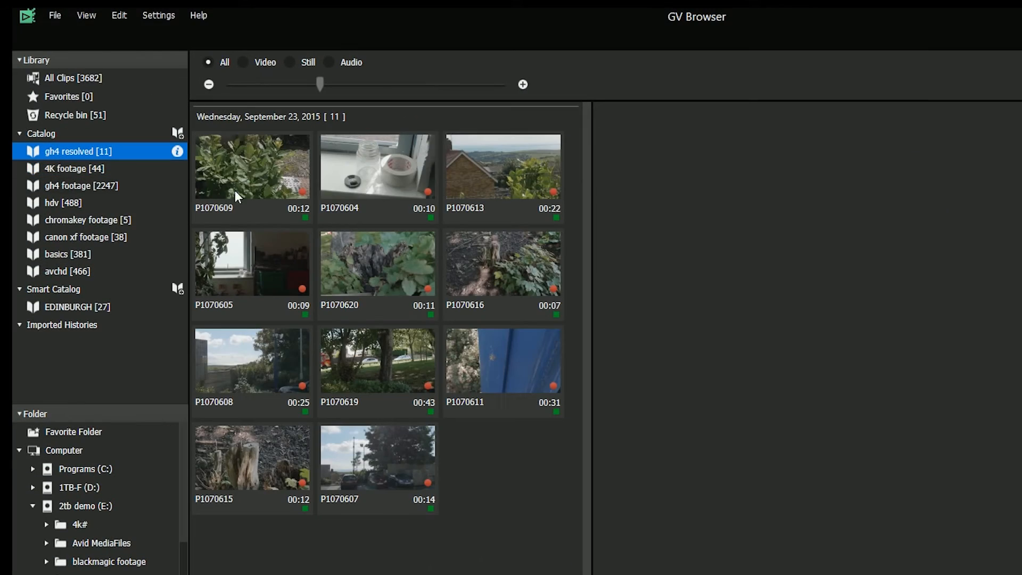
mouse_move(276, 267)
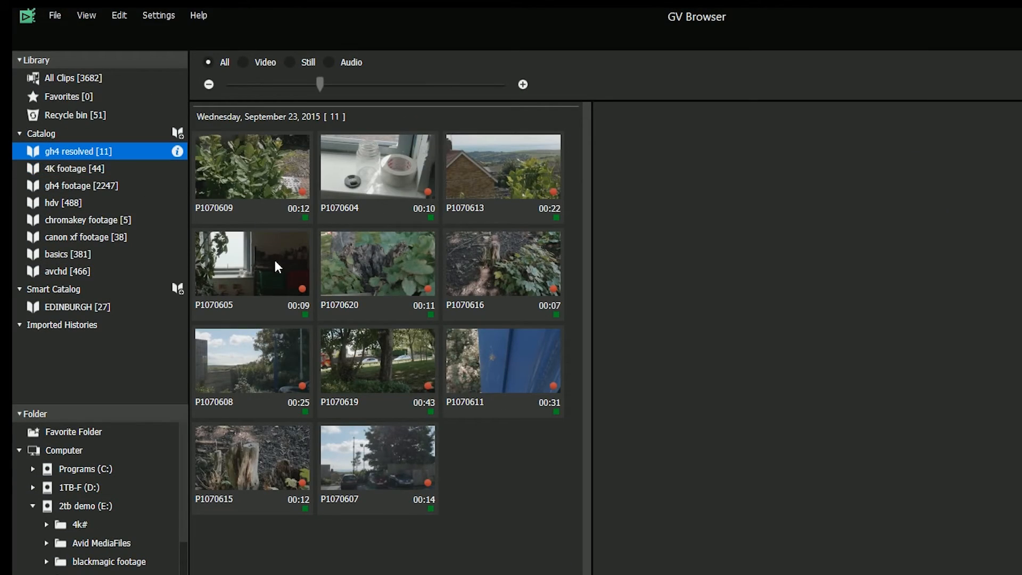
mouse_move(281, 232)
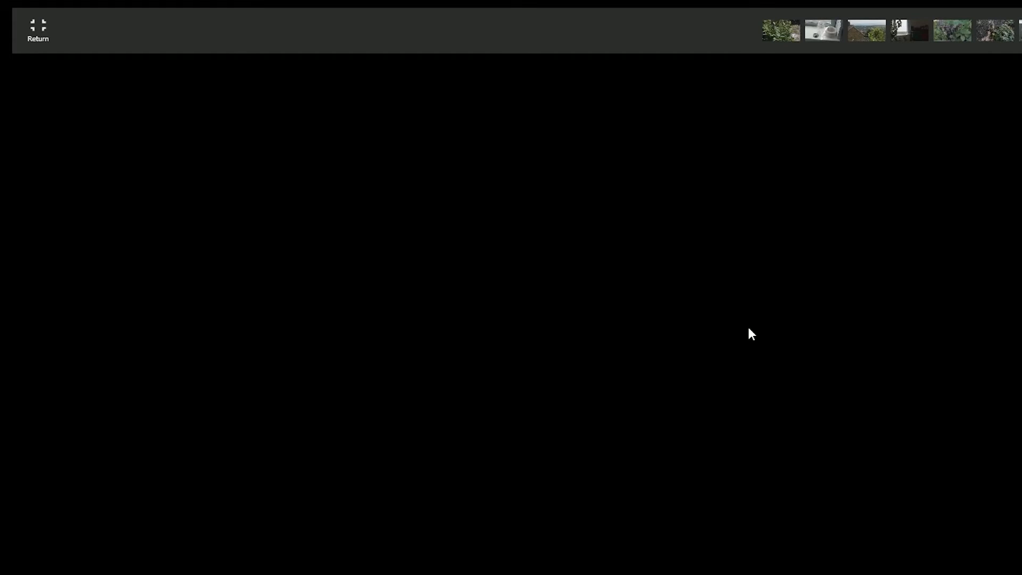
- Return from full-screen view and select clips P1070619 and P1070615 in the gh4 resolved catalog
left_click(36, 26)
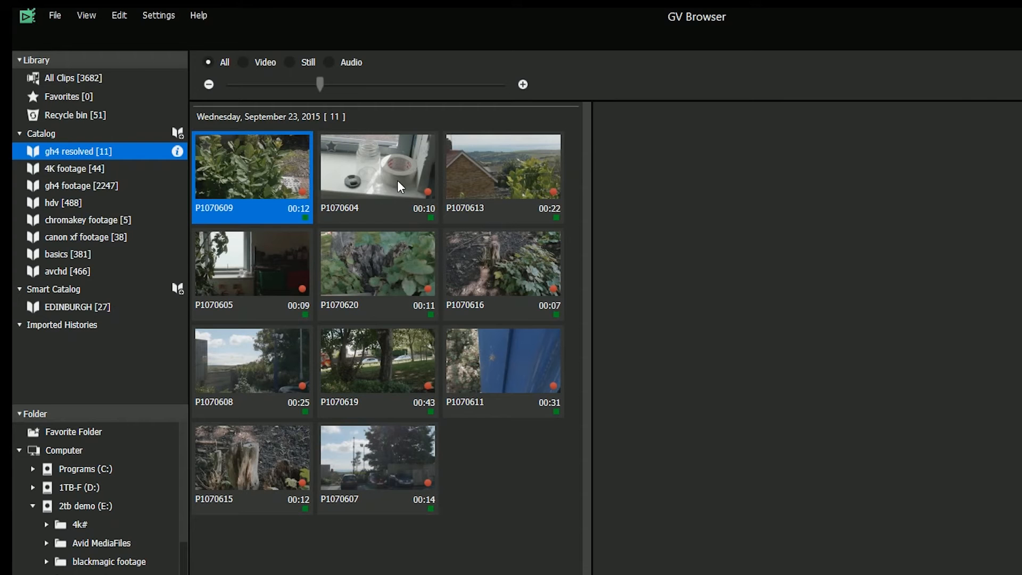
left_click(378, 364)
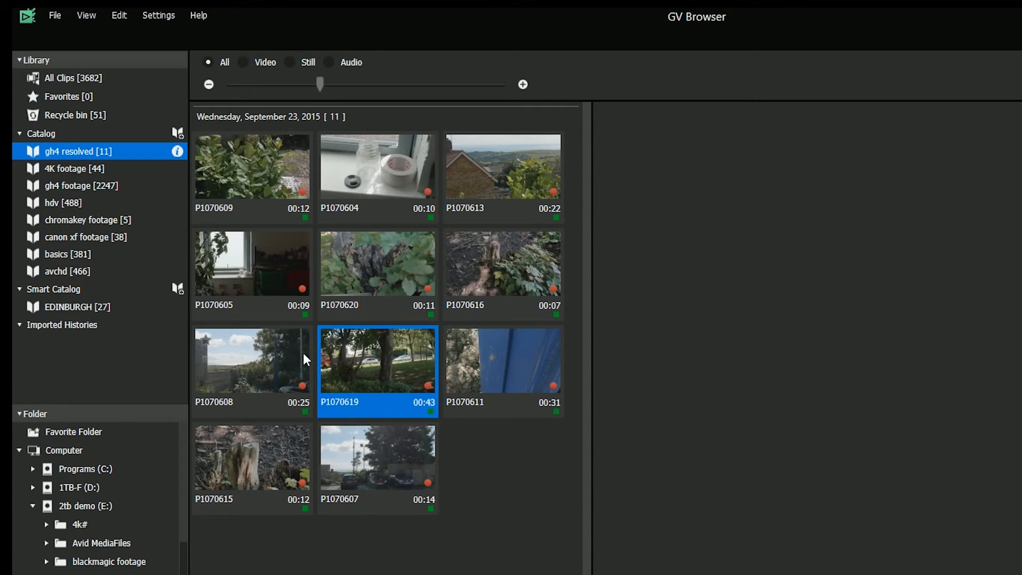
left_click(252, 461)
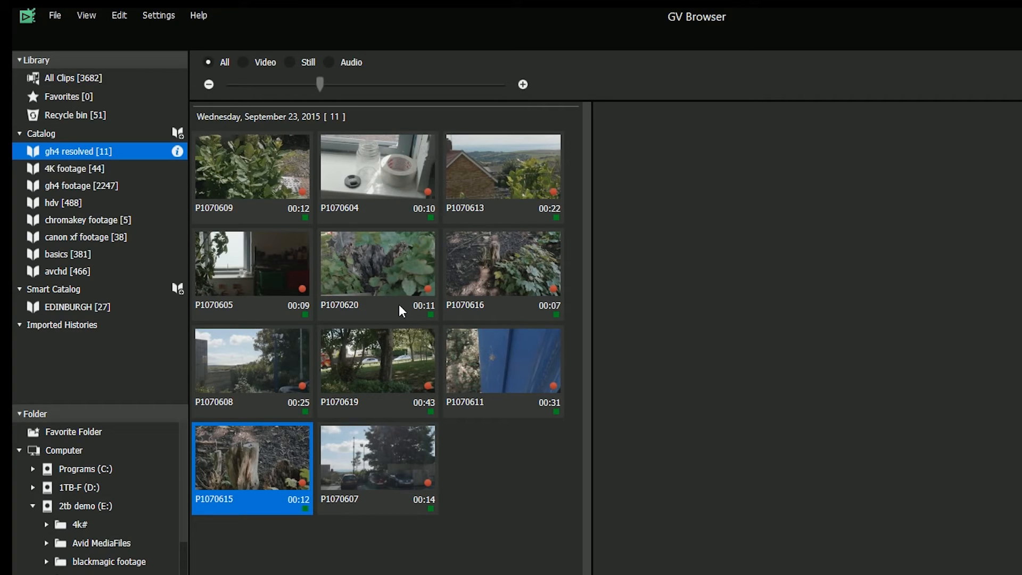
- Search the library for offline clips and show the resulting 11-clip Offline clips collection
left_click(120, 15)
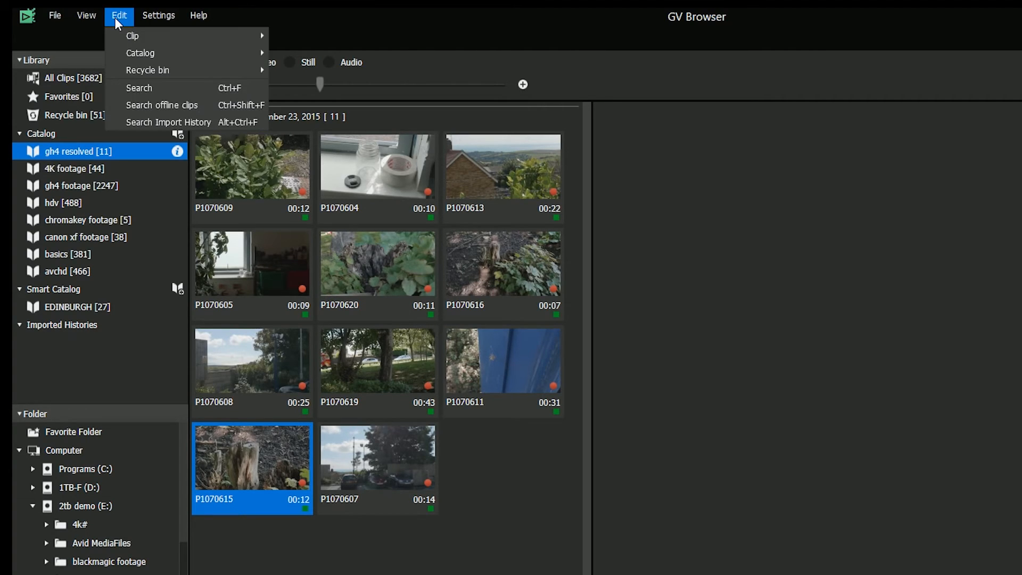
mouse_move(206, 113)
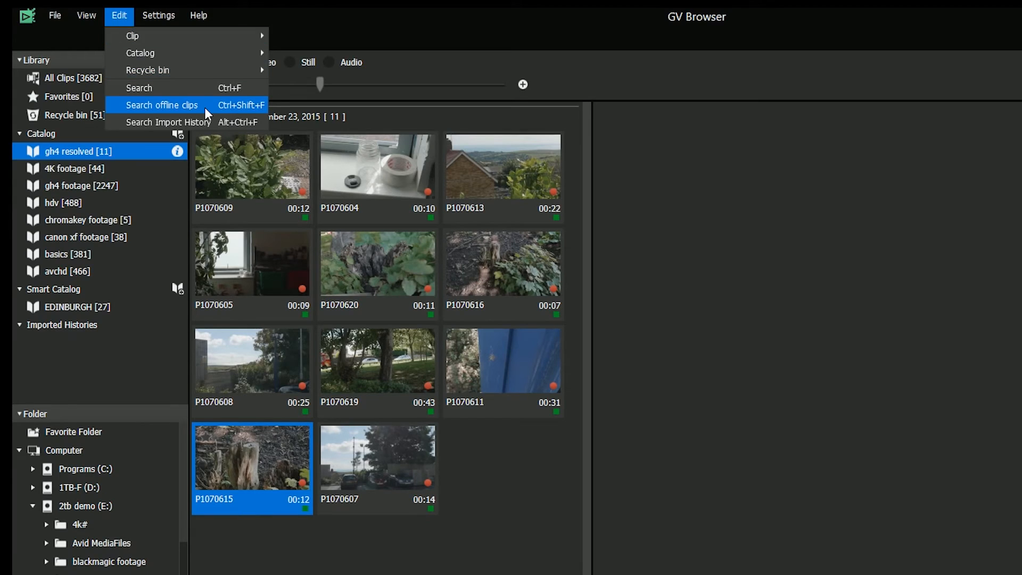
left_click(161, 105)
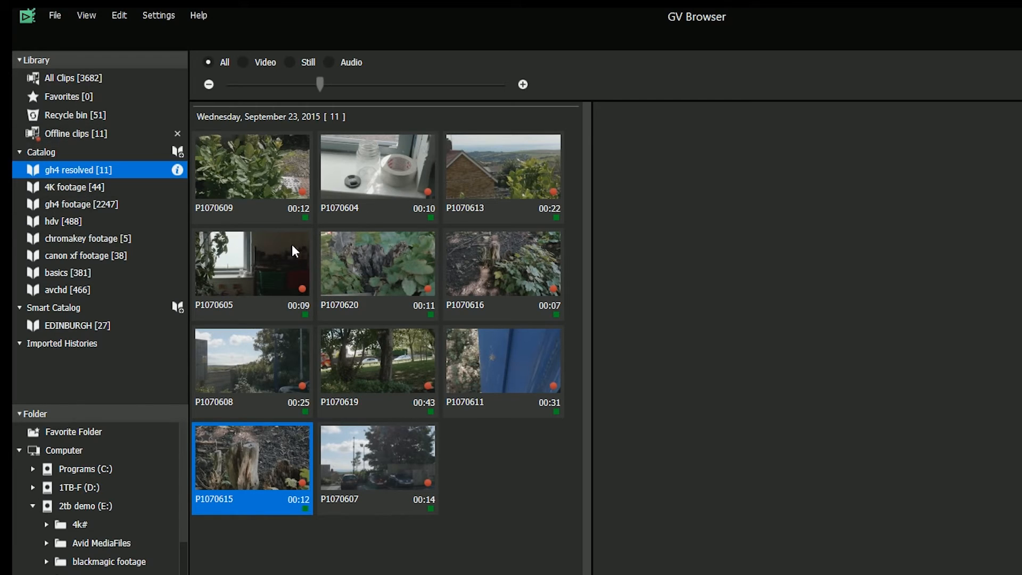
left_click(74, 134)
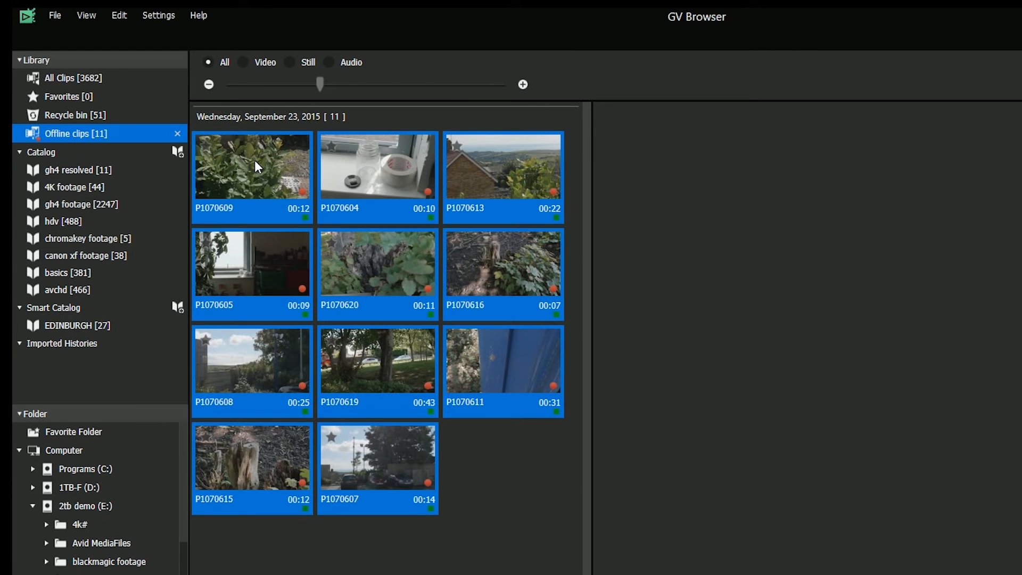
- Restore the 11 offline clips using gh4 resolved on D: as the search folder
right_click(253, 165)
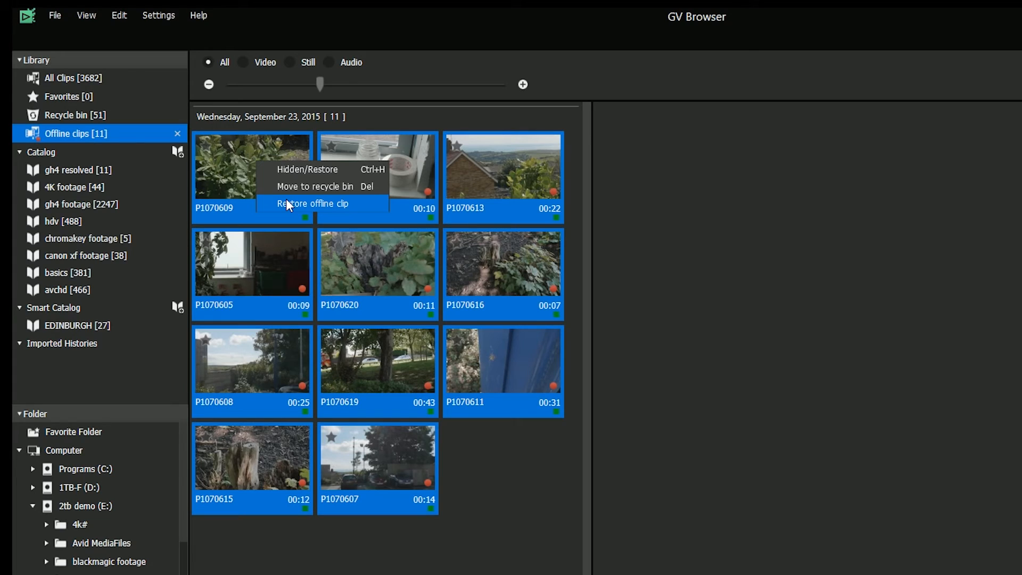
left_click(320, 203)
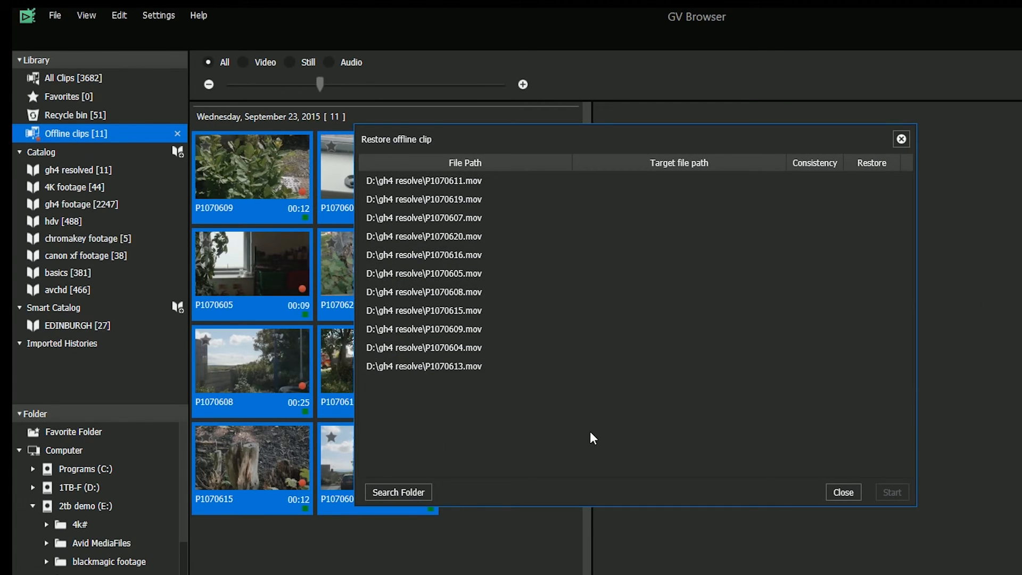
mouse_move(590, 440)
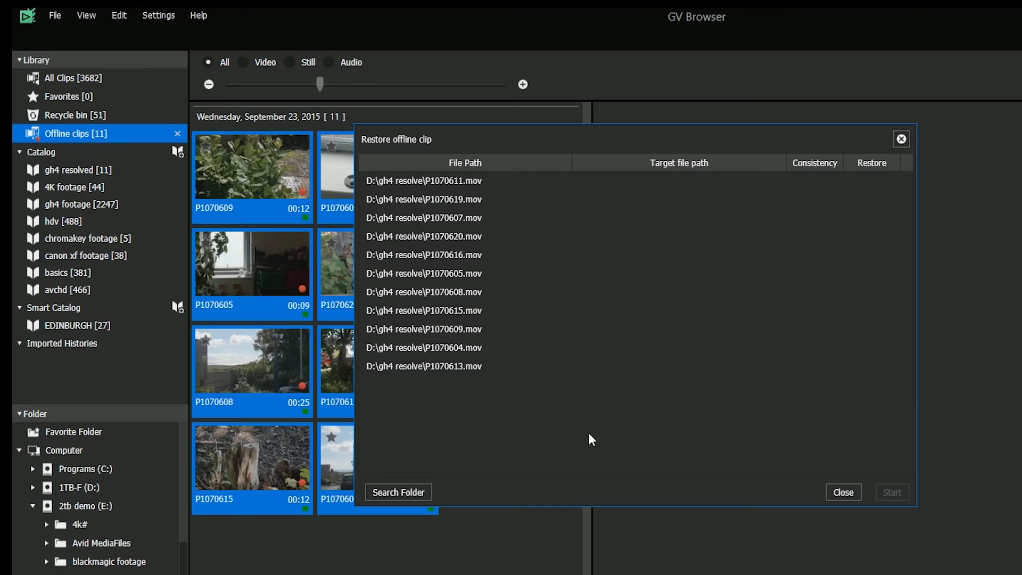
mouse_move(398, 500)
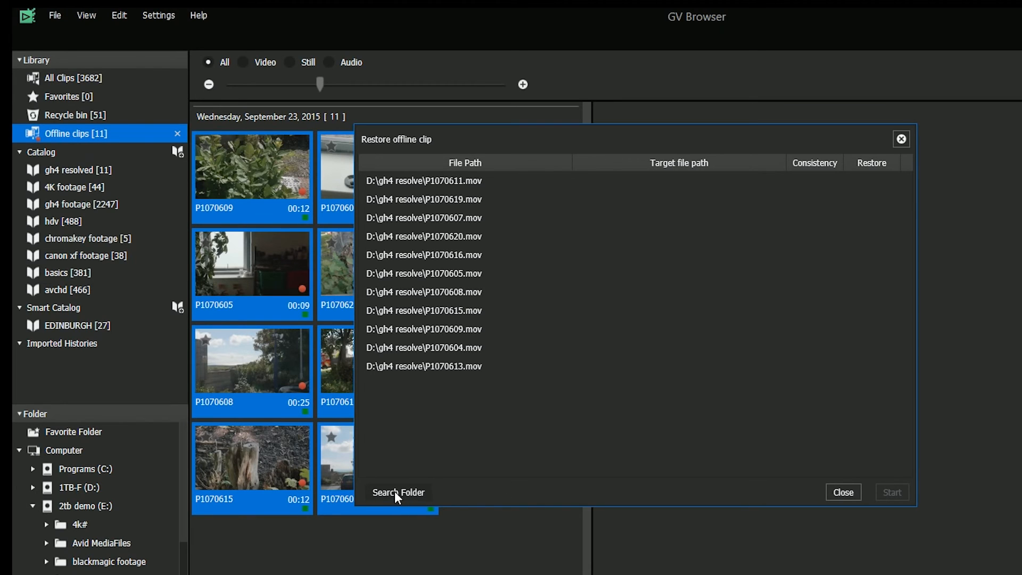
left_click(398, 492)
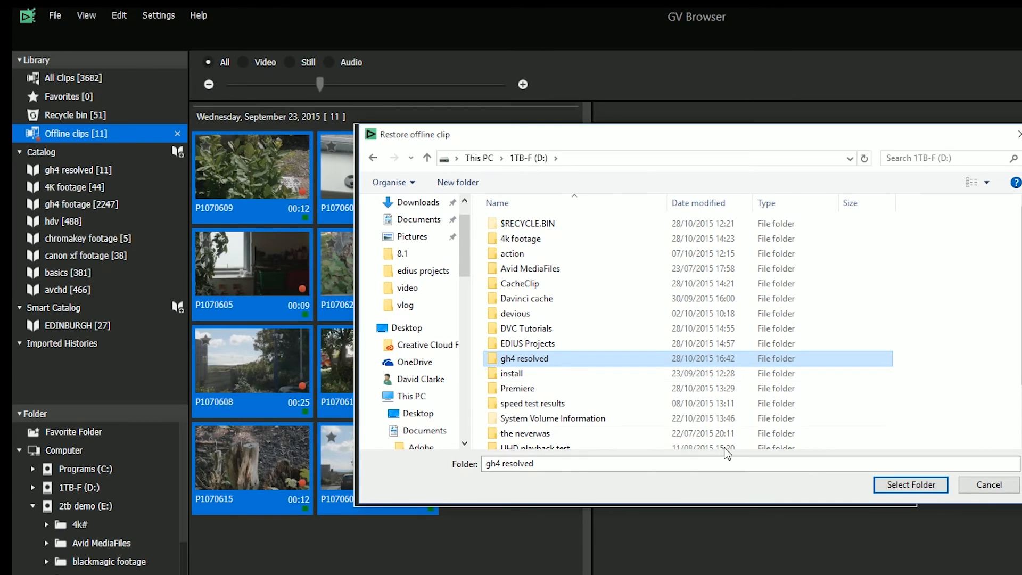
left_click(911, 484)
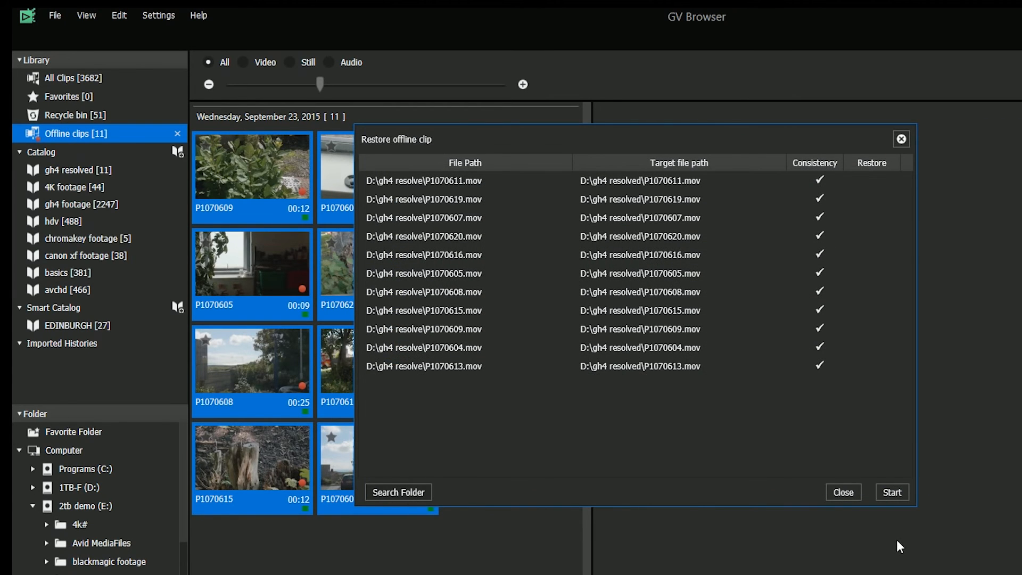
mouse_move(892, 492)
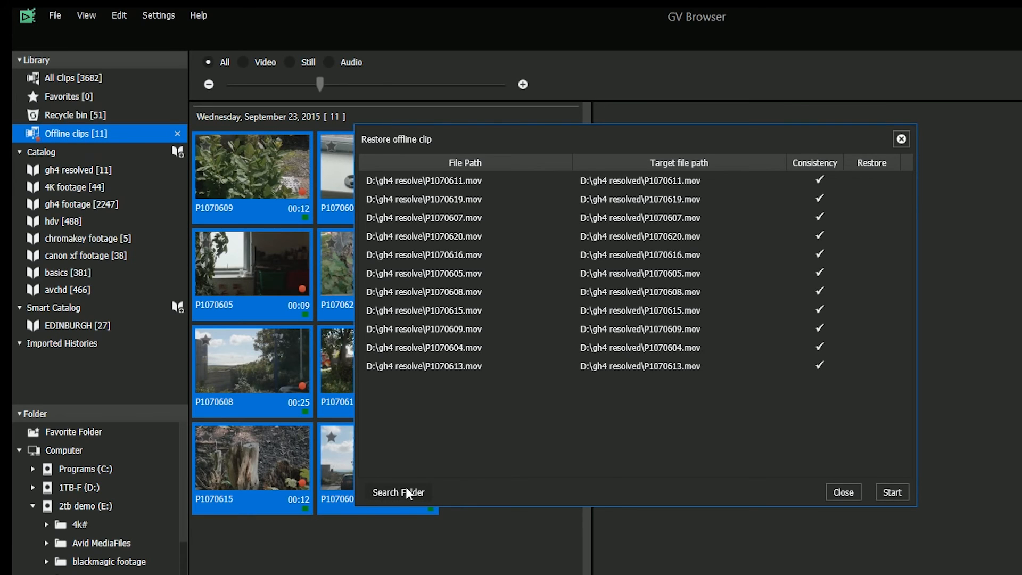
mouse_move(765, 565)
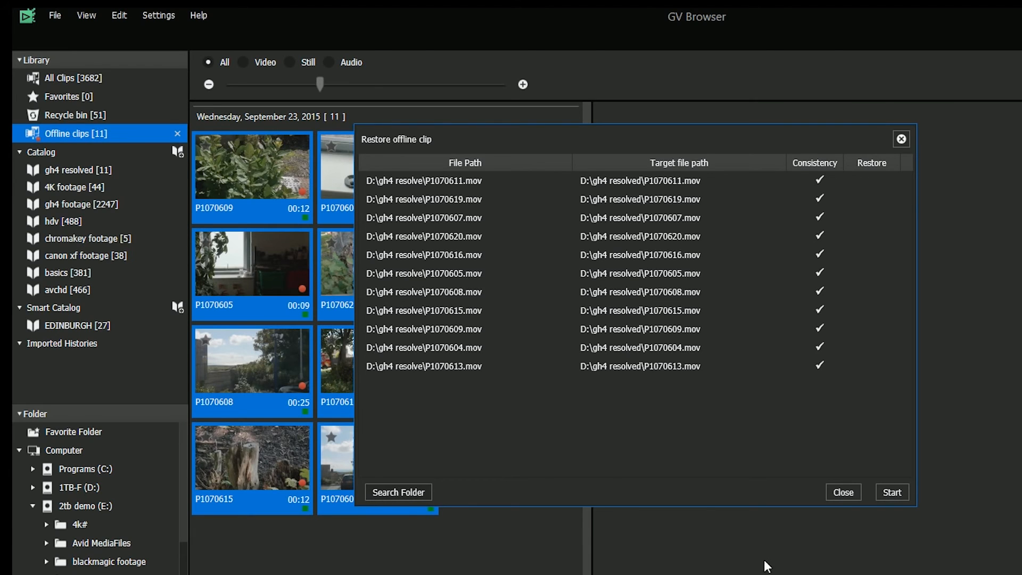
left_click(892, 492)
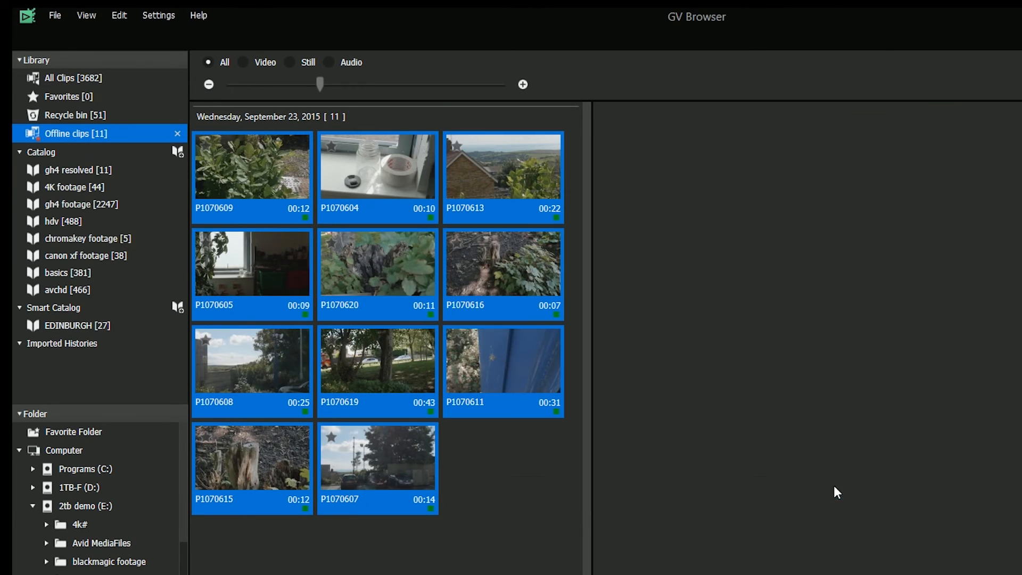
mouse_move(93, 180)
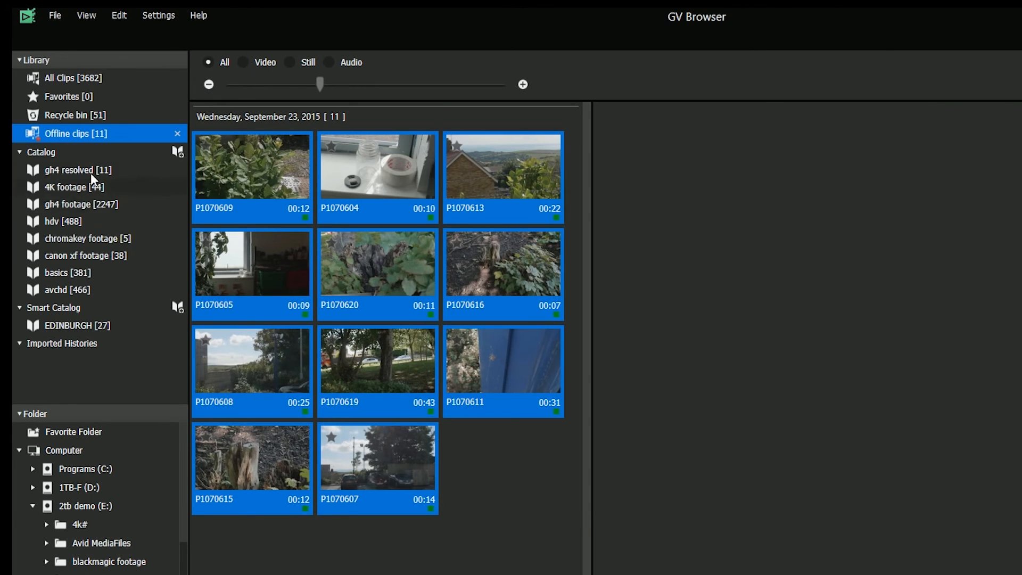
mouse_move(87, 140)
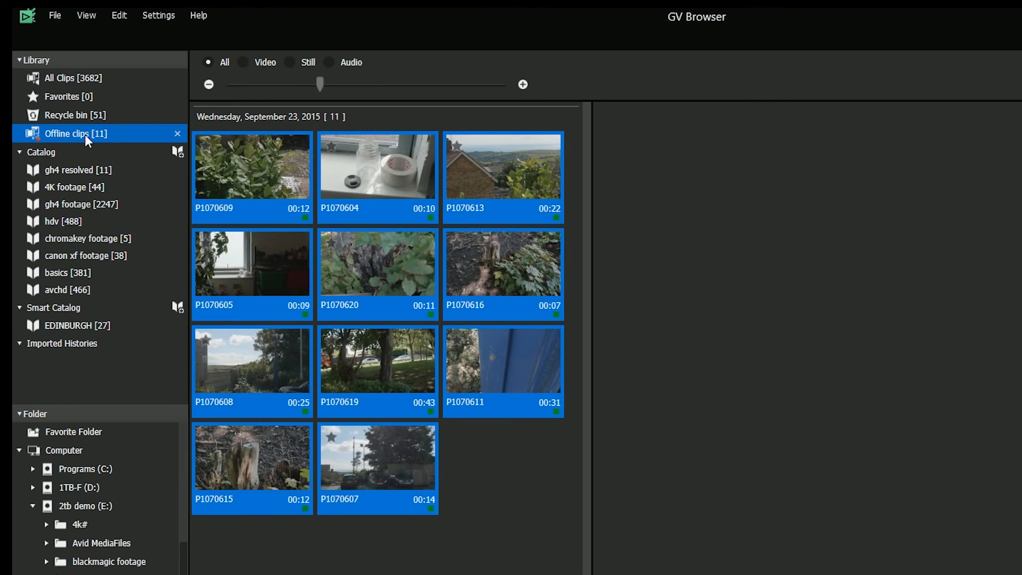
- Confirm Offline clips reads zero, then view the gh4 resolved catalog's 11 clips
left_click(119, 15)
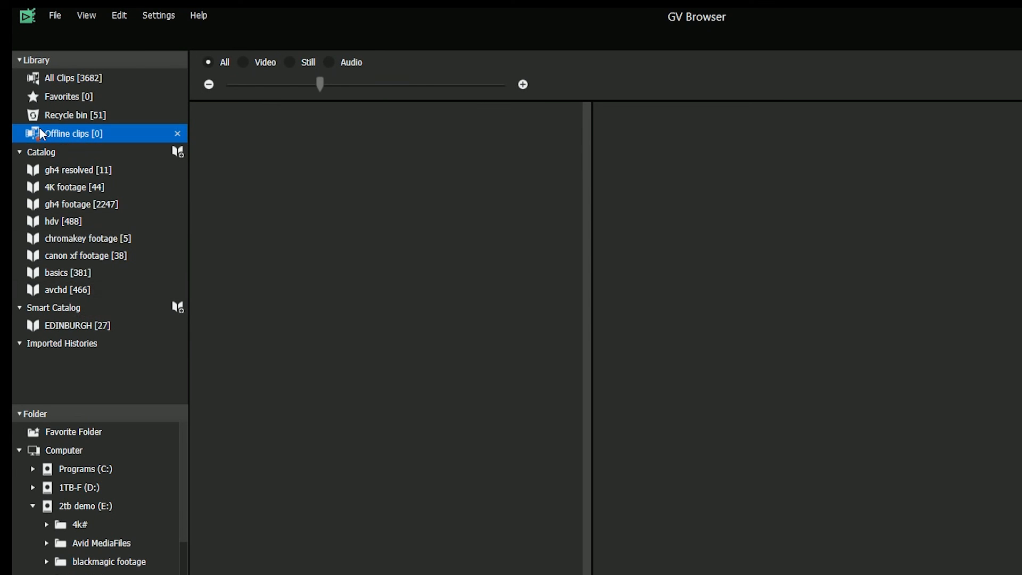
mouse_move(117, 155)
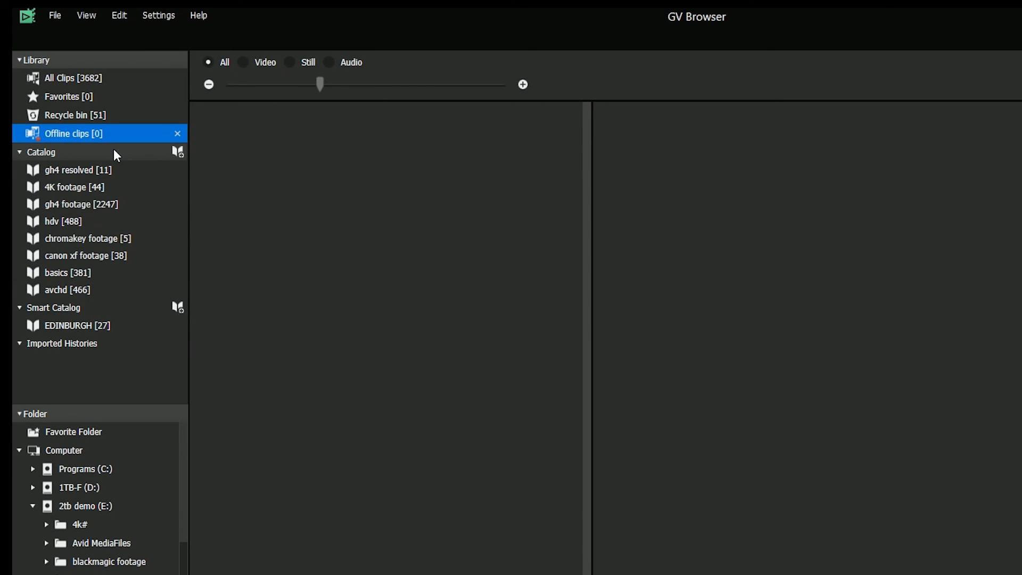
left_click(69, 170)
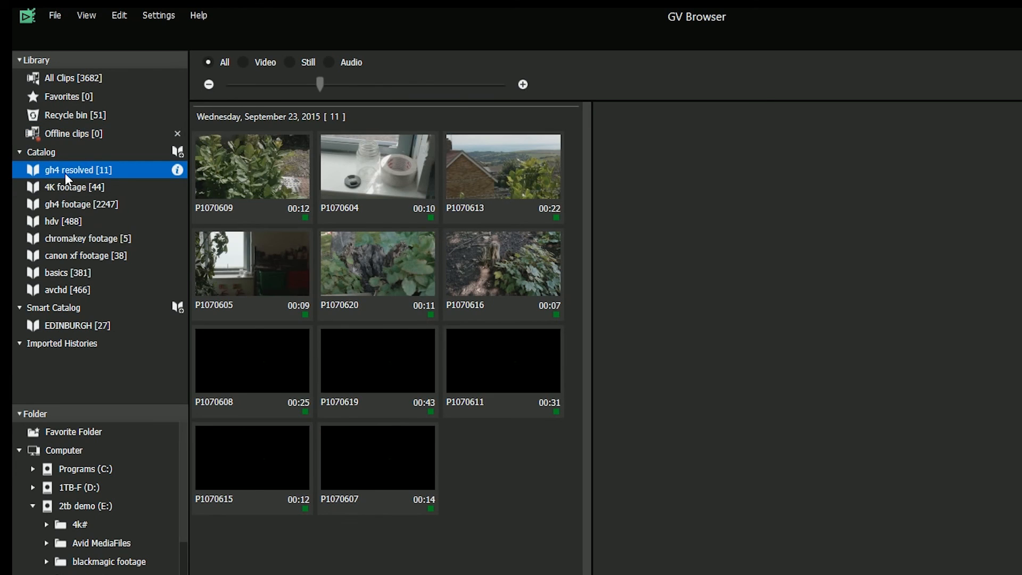